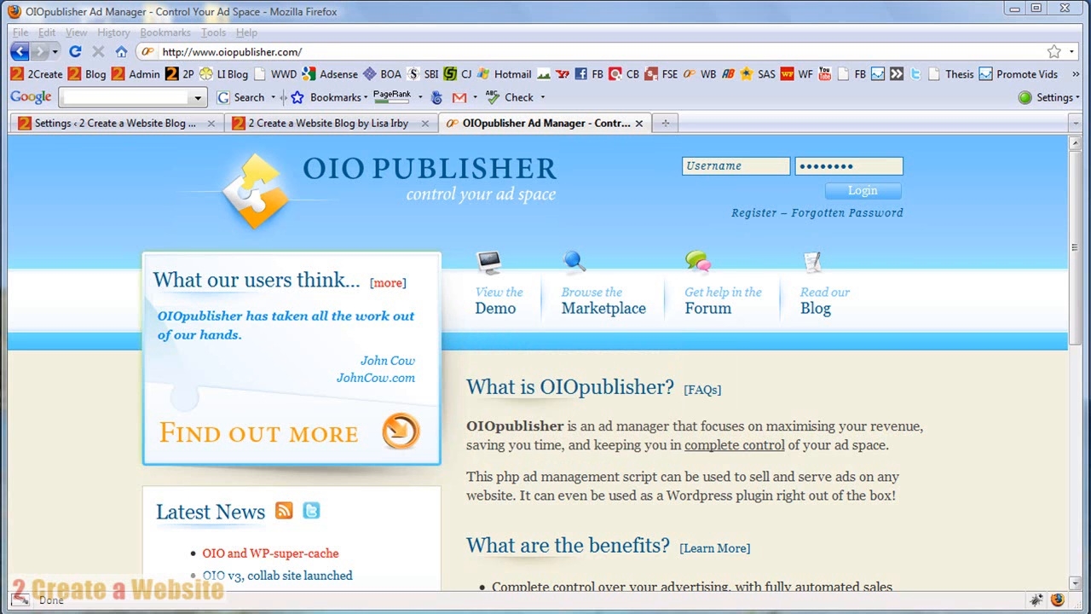
mouse_move(382, 304)
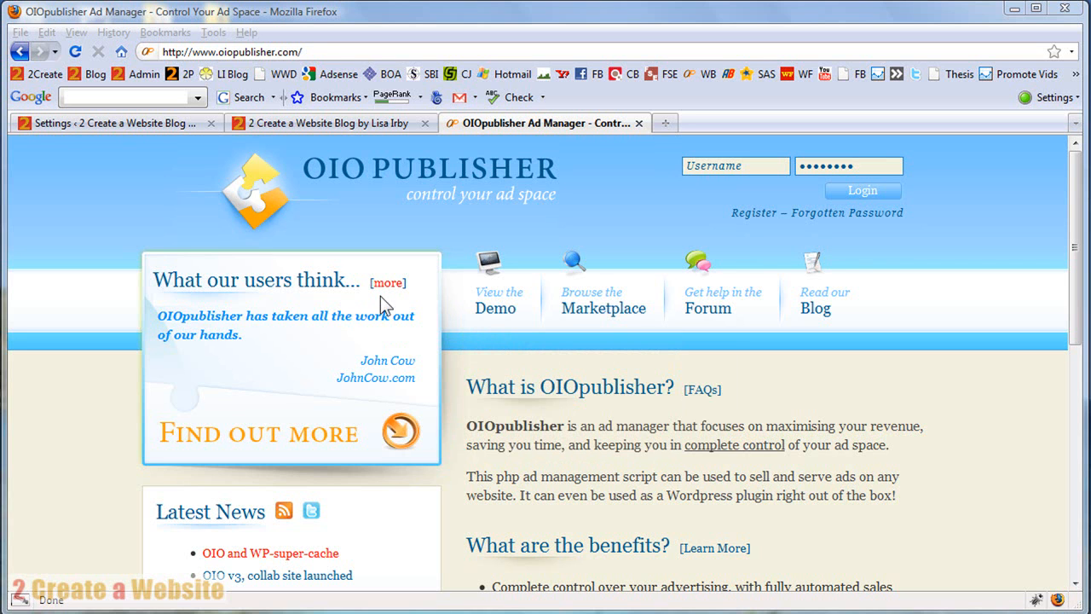
mouse_move(186, 198)
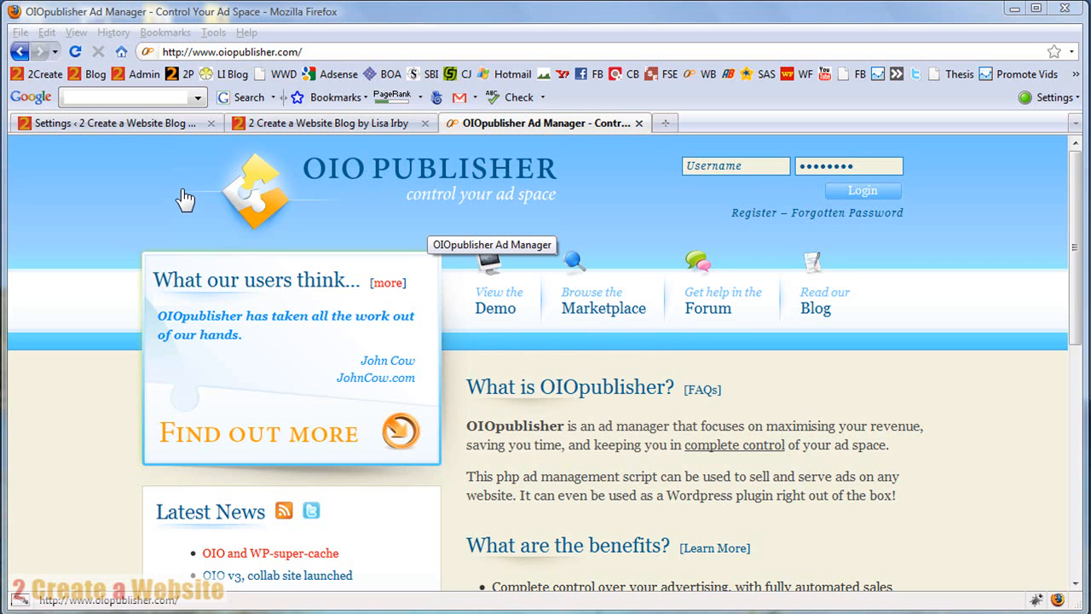
mouse_move(167, 150)
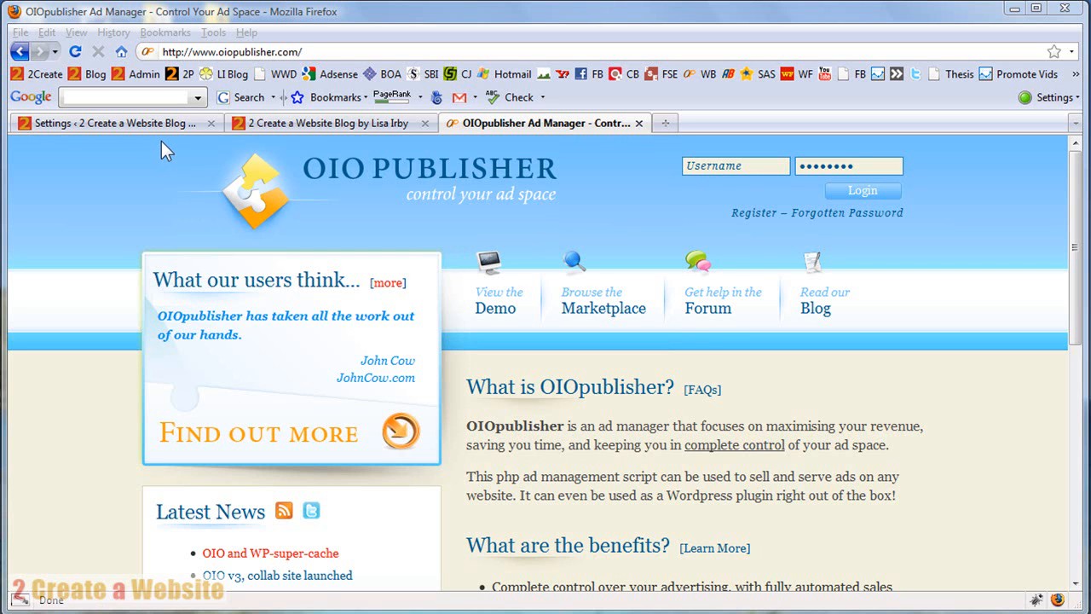
Step: Show the 2 Create a Website blog front page and scroll through its ad banners
click(332, 123)
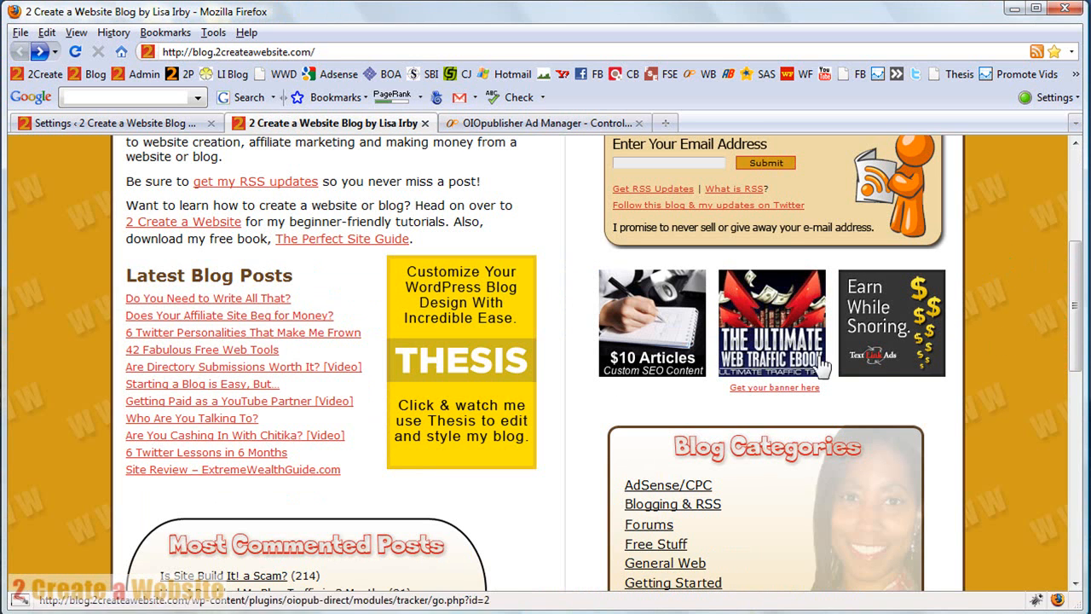
mouse_move(594, 304)
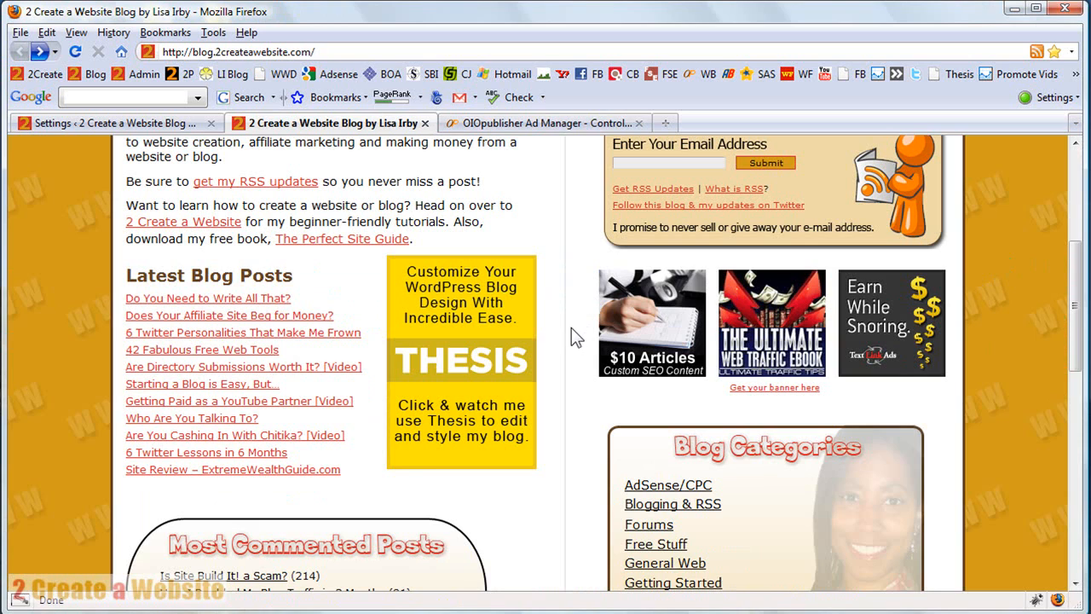
mouse_move(977, 309)
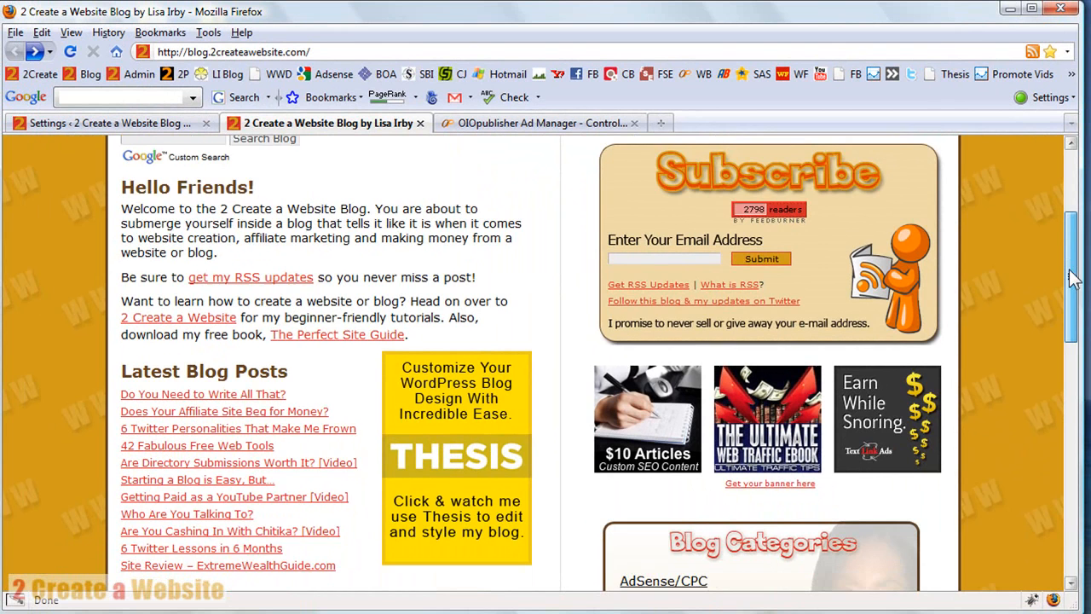
scroll(down, 3)
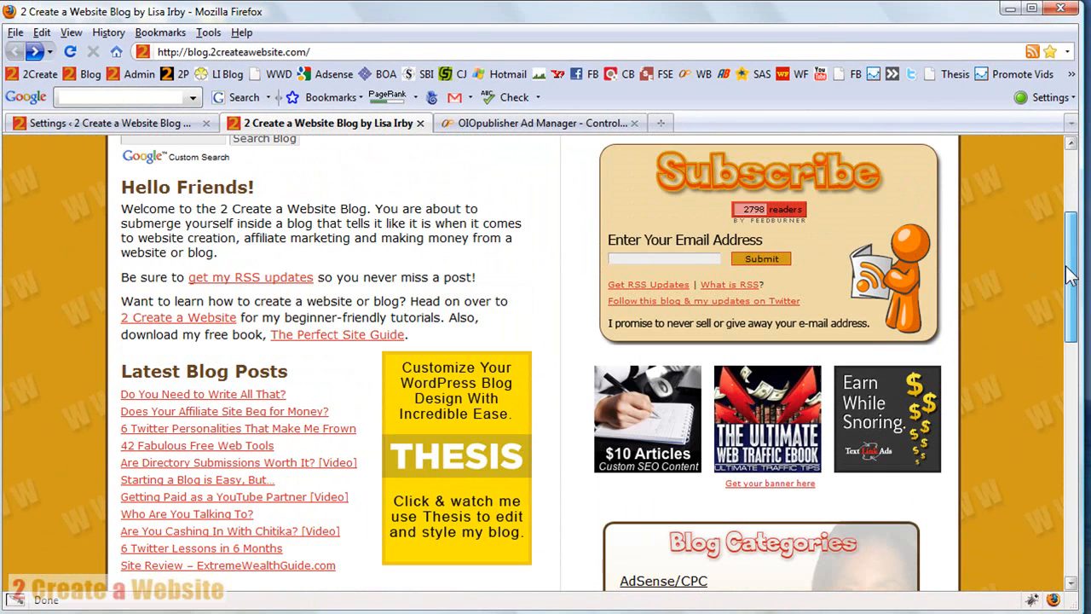
mouse_move(1006, 228)
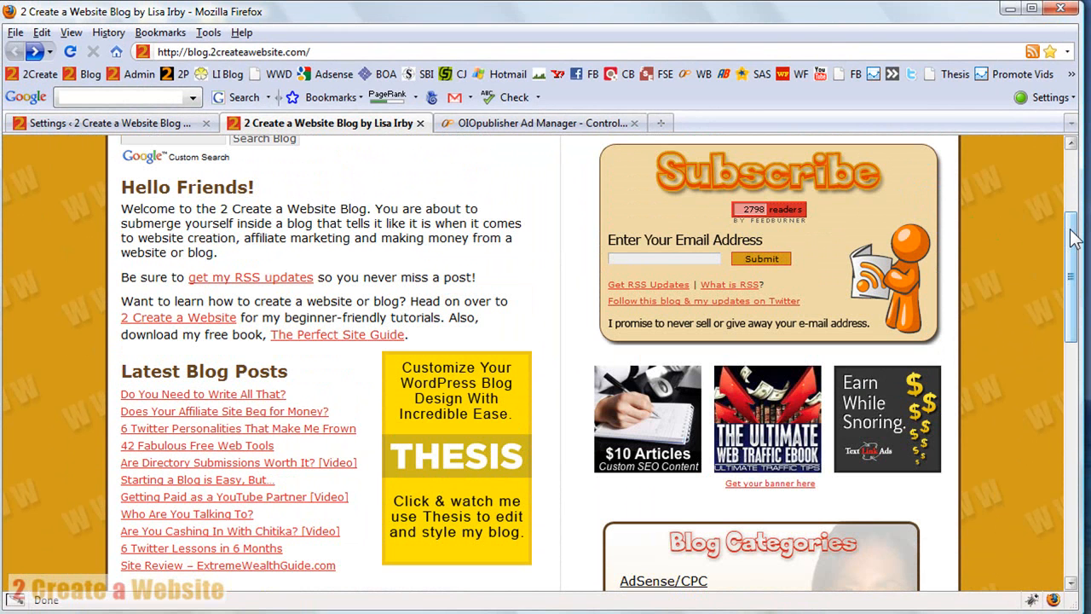
scroll(down, 3)
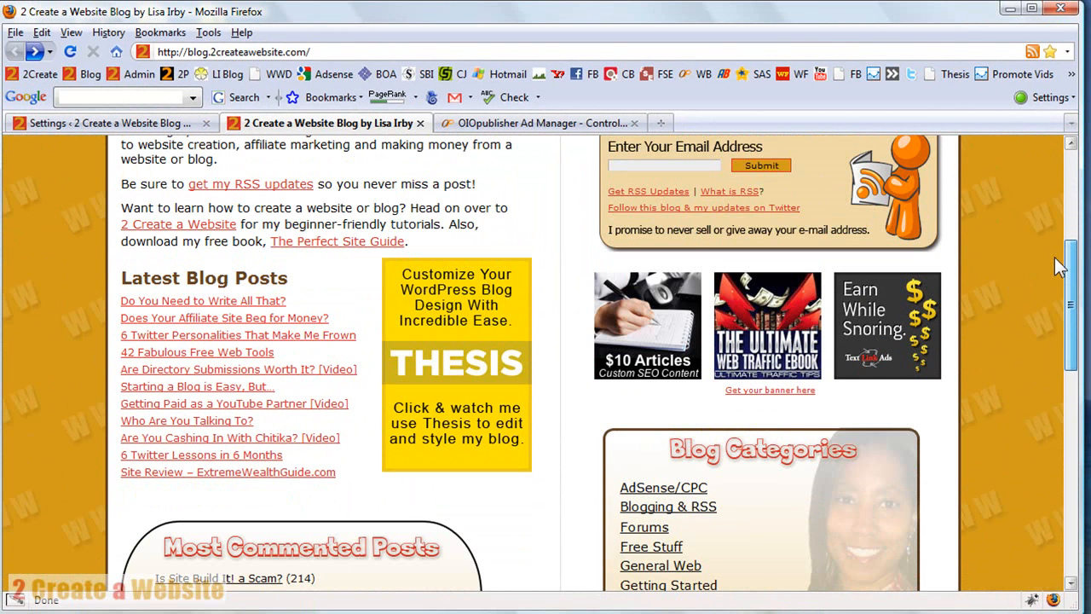
mouse_move(896, 323)
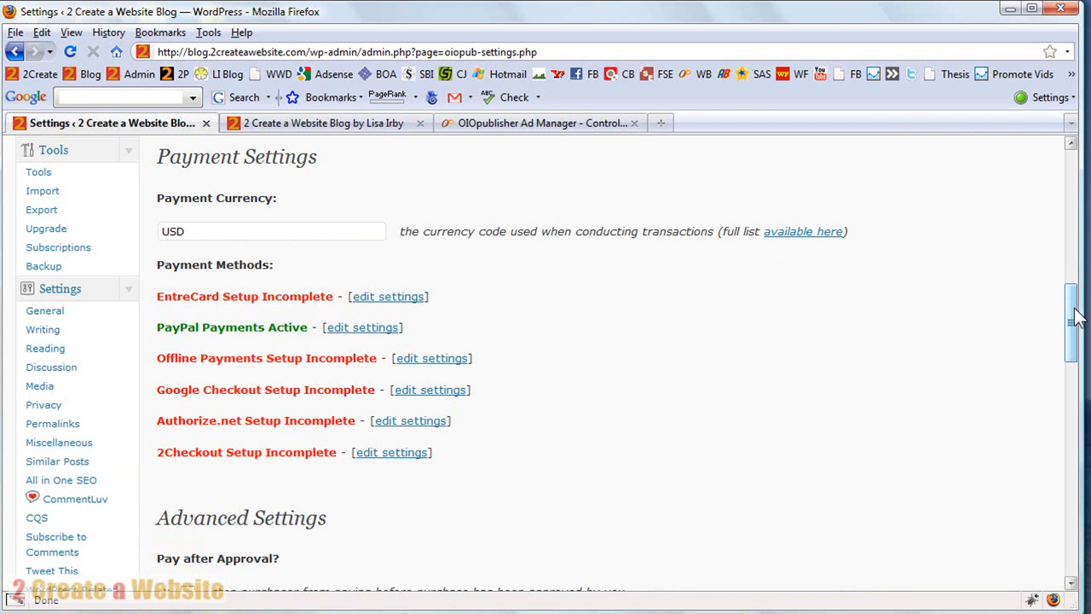
scroll(down, 3)
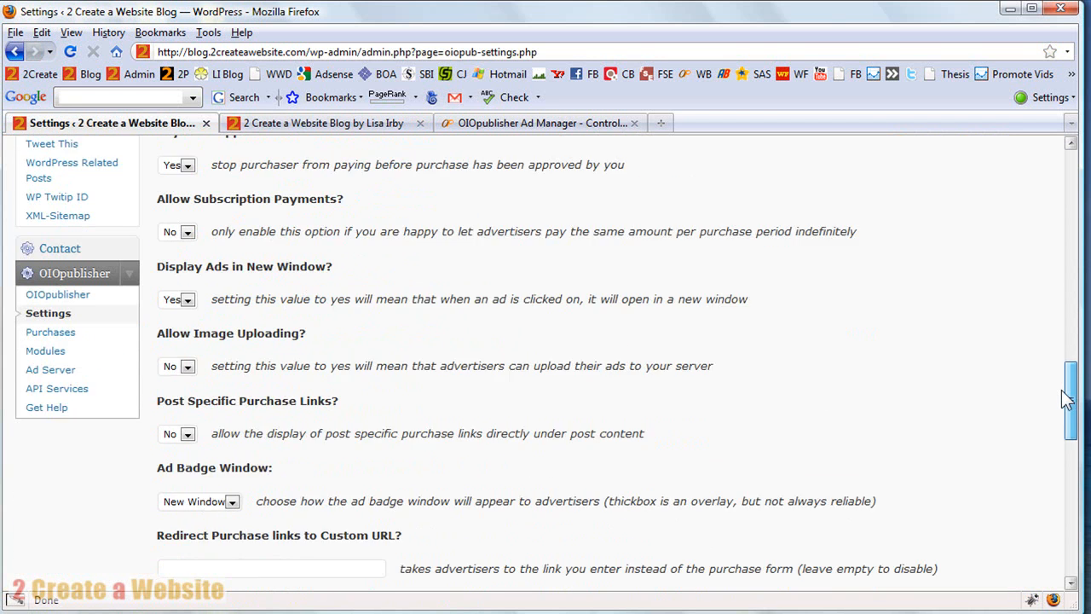
scroll(down, 3)
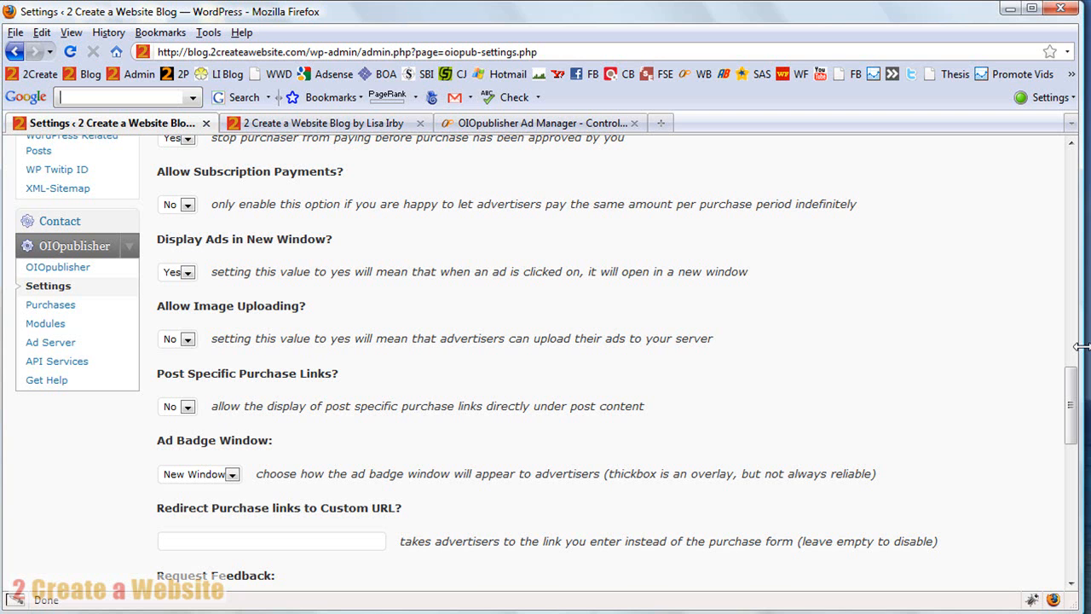
mouse_move(204, 341)
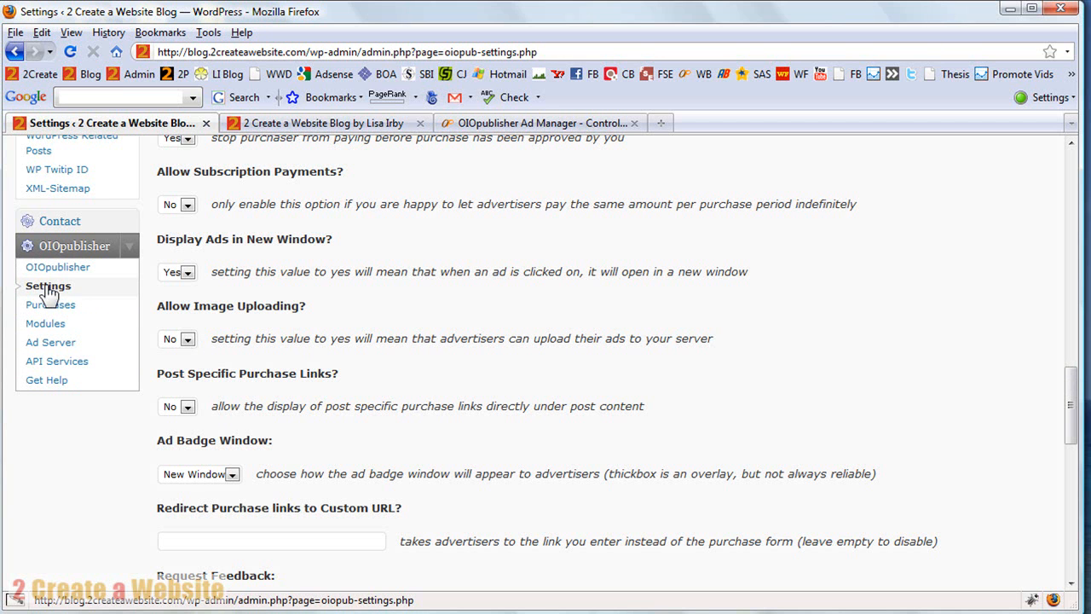
scroll(up, 3)
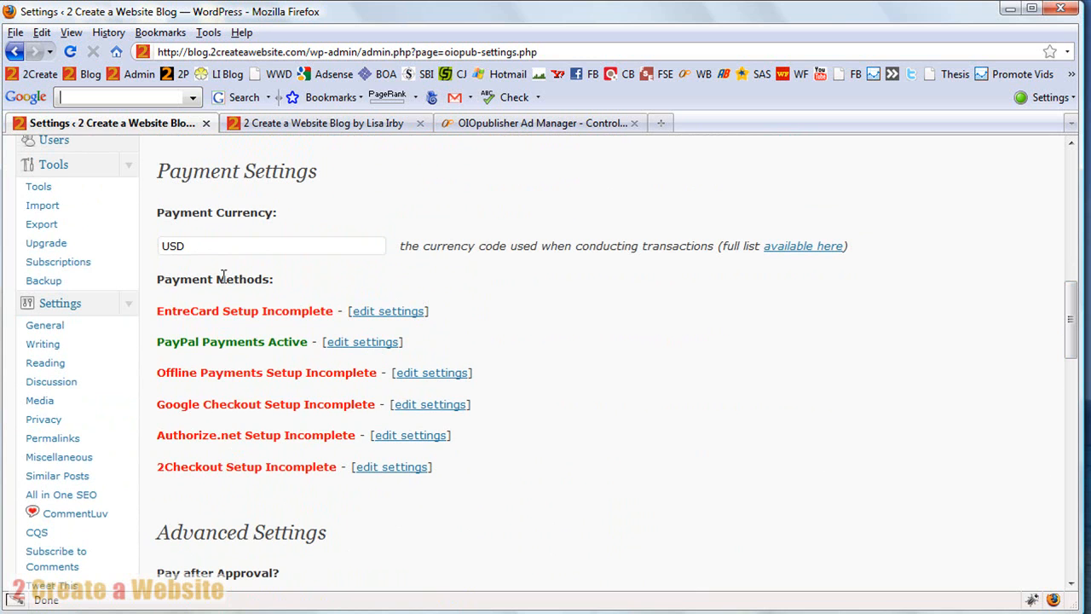
mouse_move(185, 344)
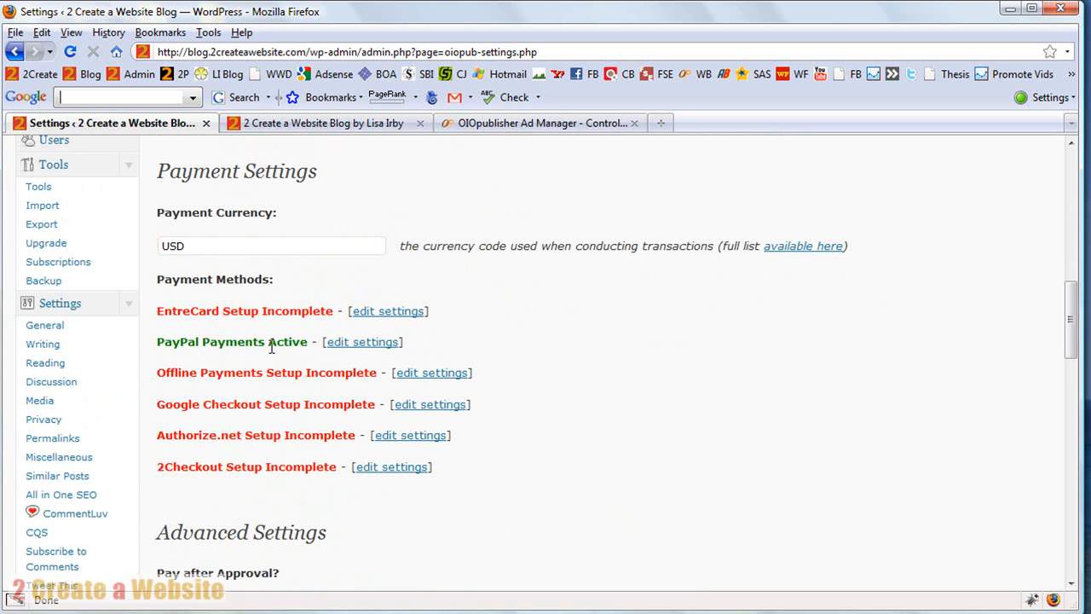
scroll(down, 3)
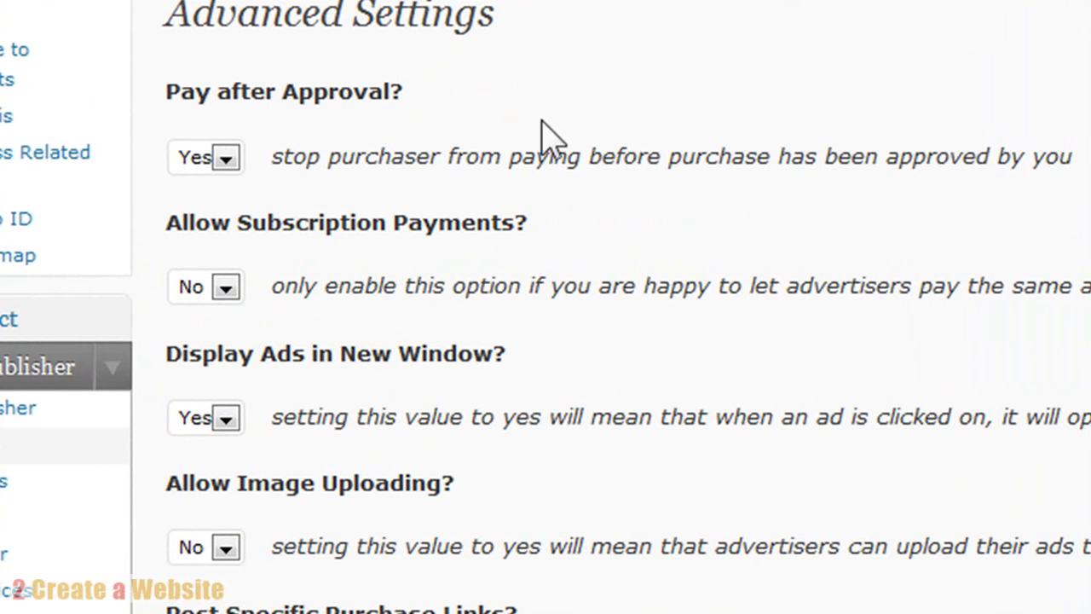
mouse_move(959, 191)
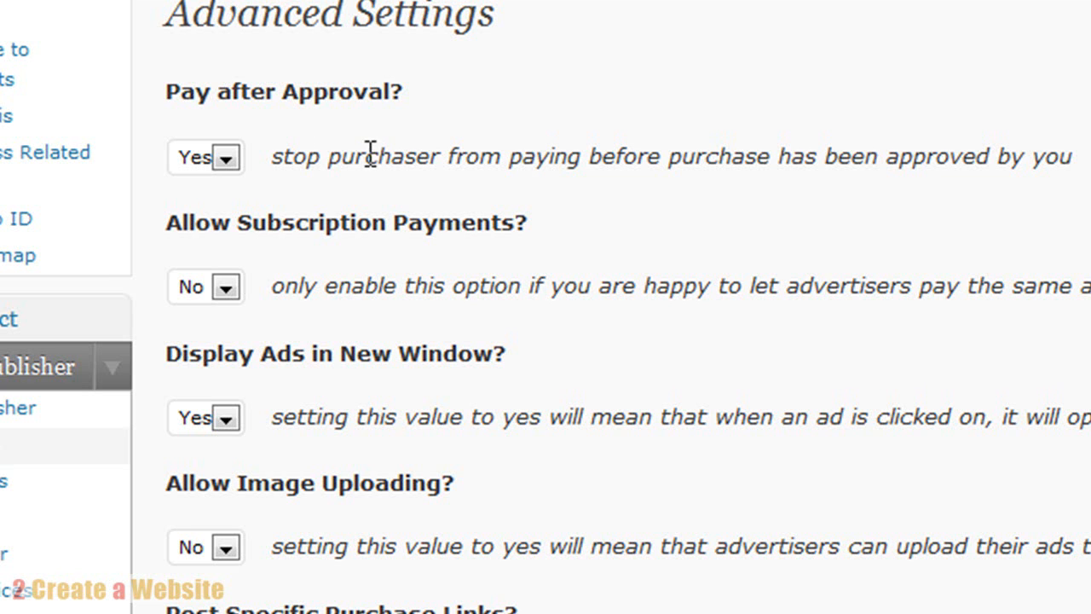
mouse_move(798, 140)
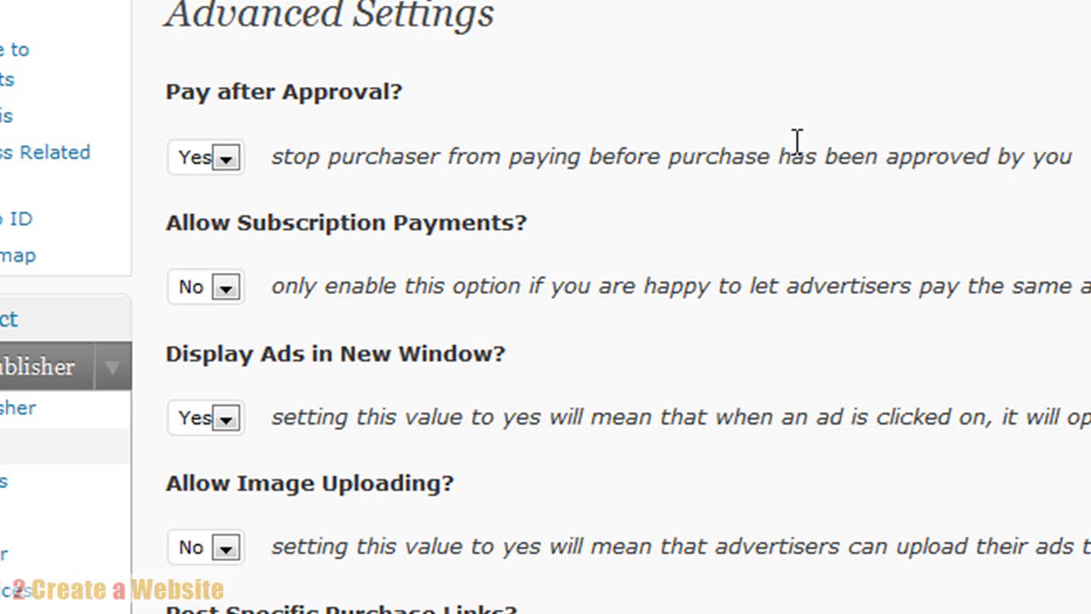
mouse_move(776, 163)
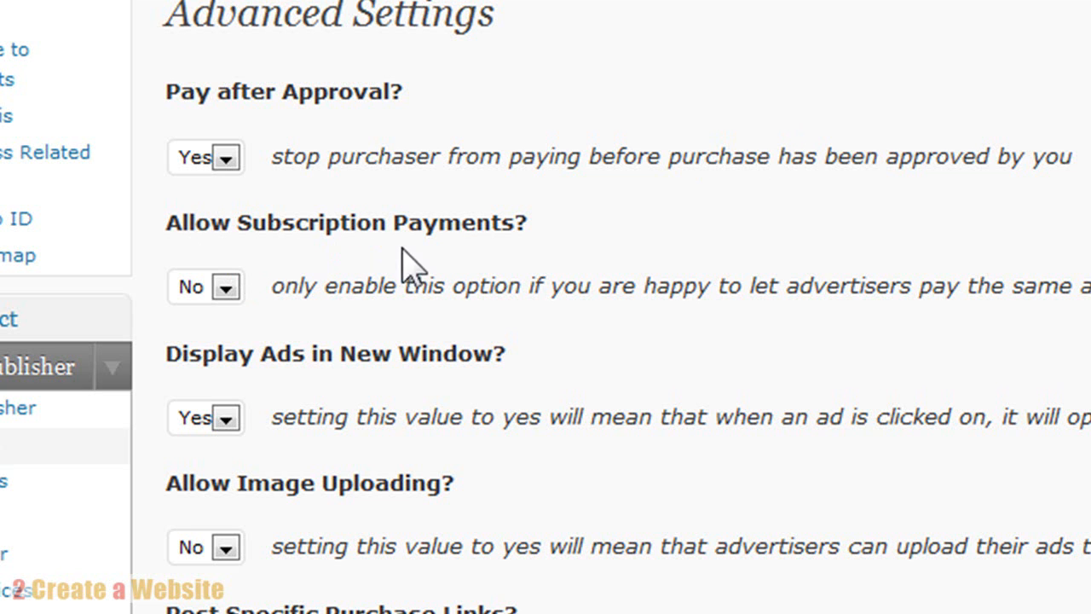
mouse_move(259, 409)
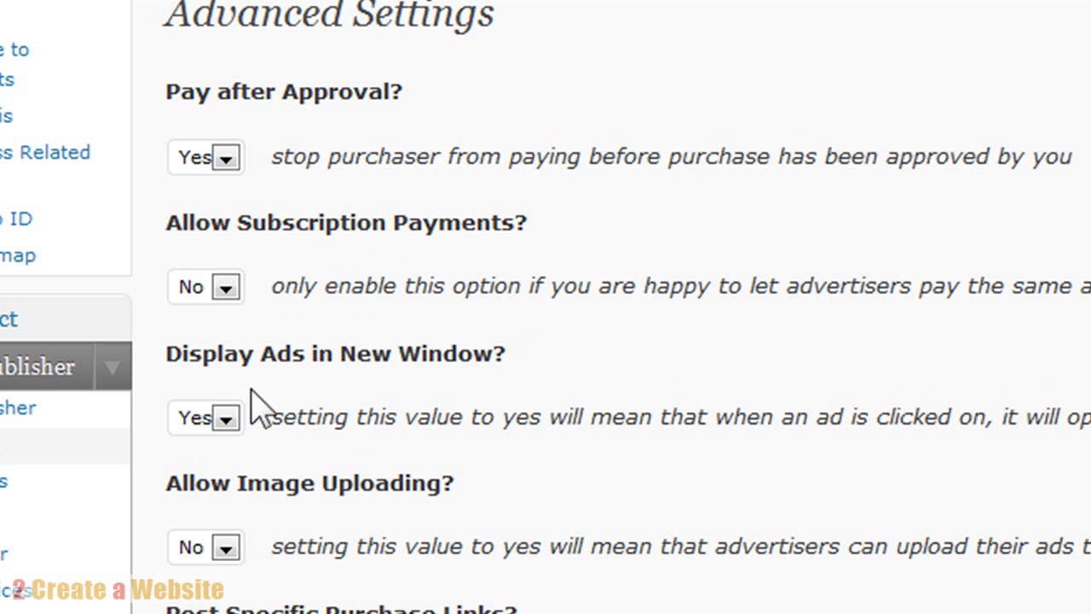
mouse_move(822, 384)
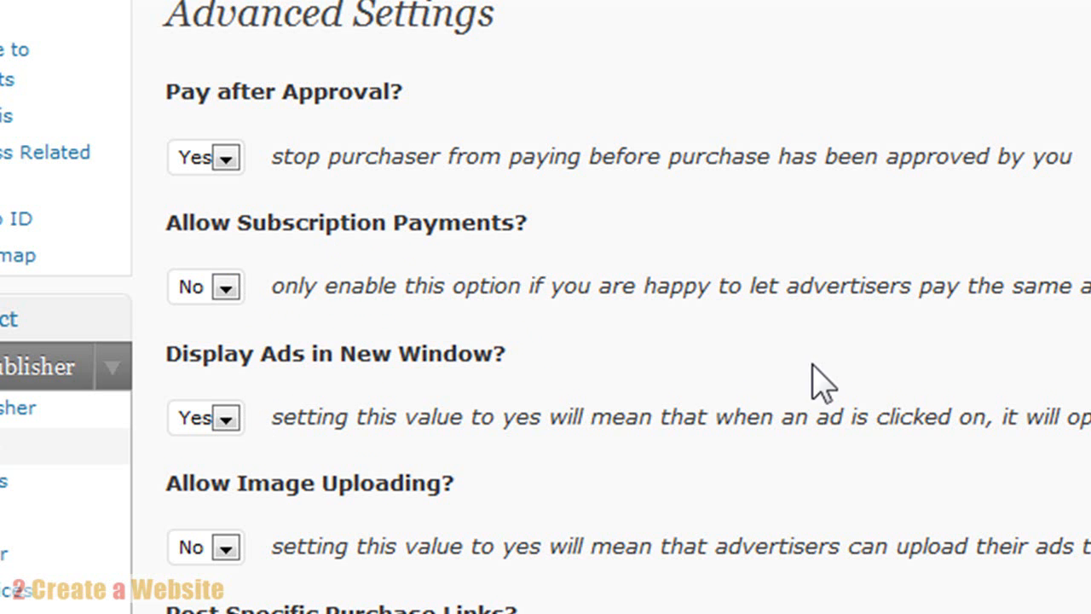
mouse_move(440, 525)
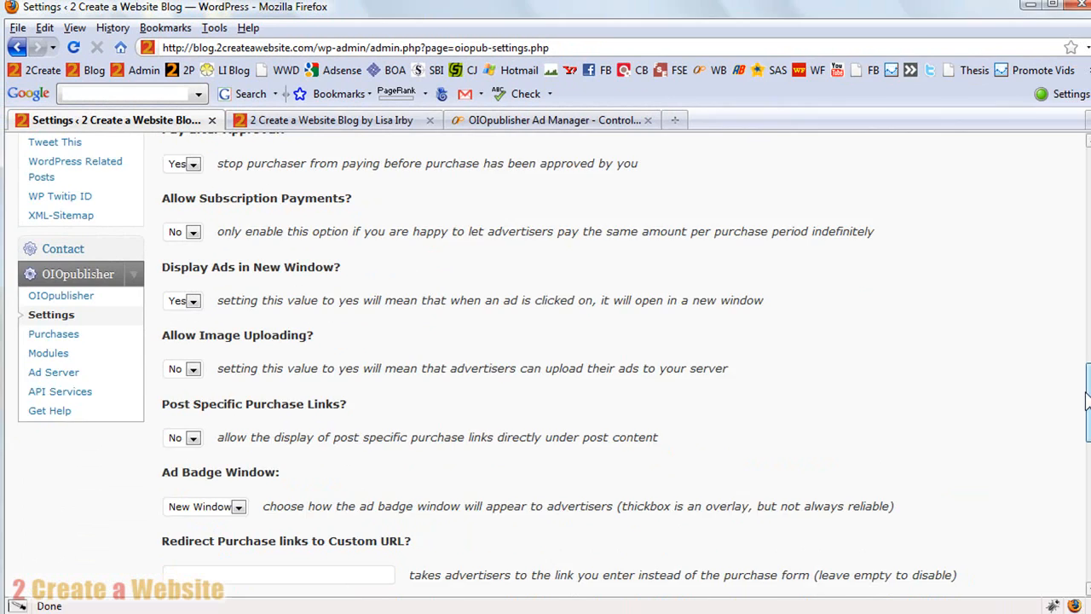
scroll(down, 3)
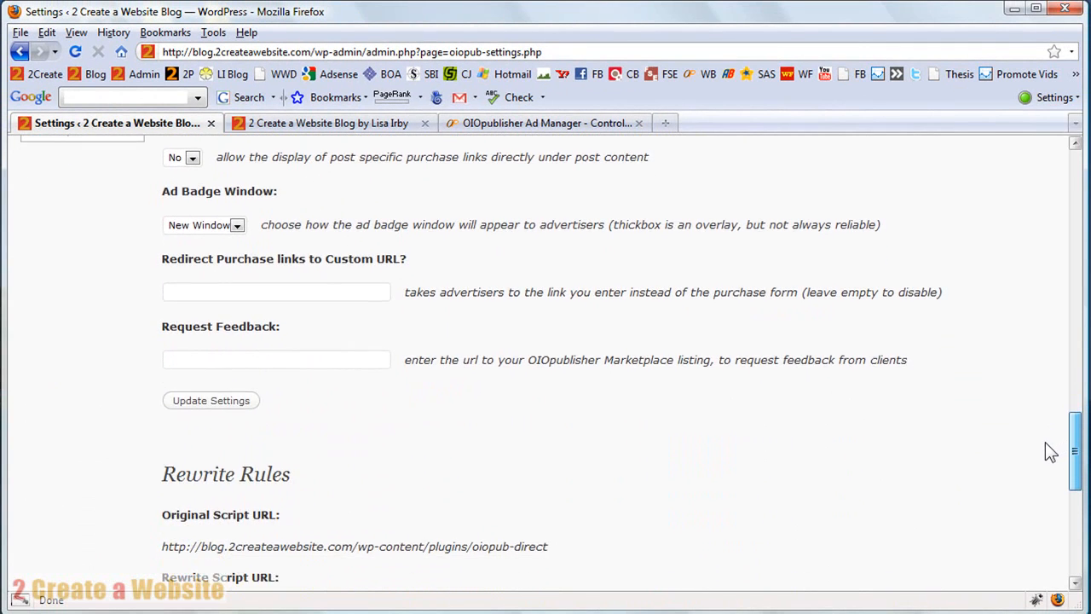
scroll(down, 3)
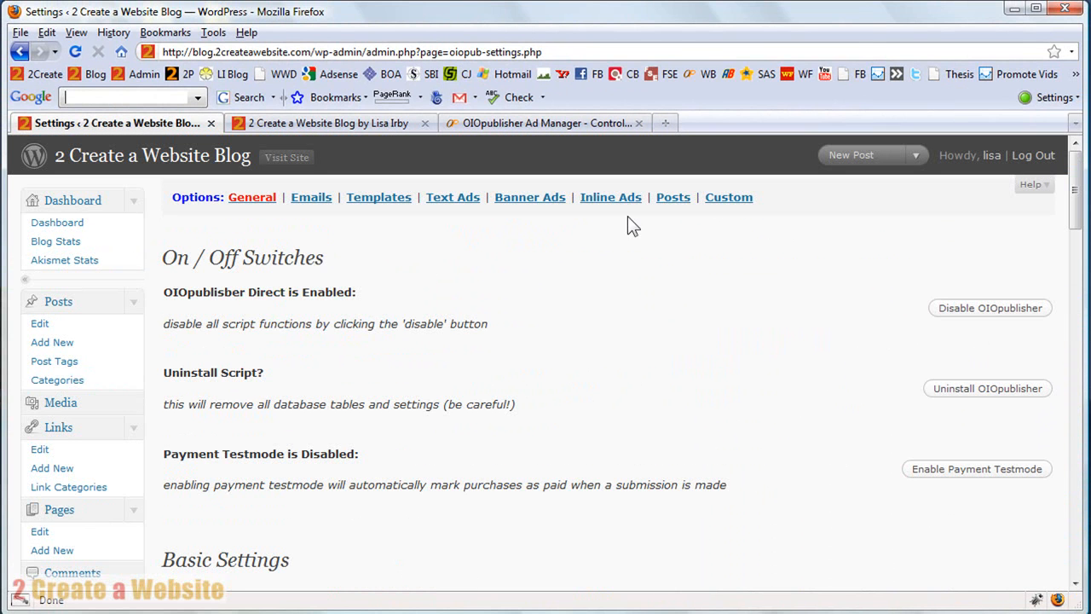
mouse_move(400, 168)
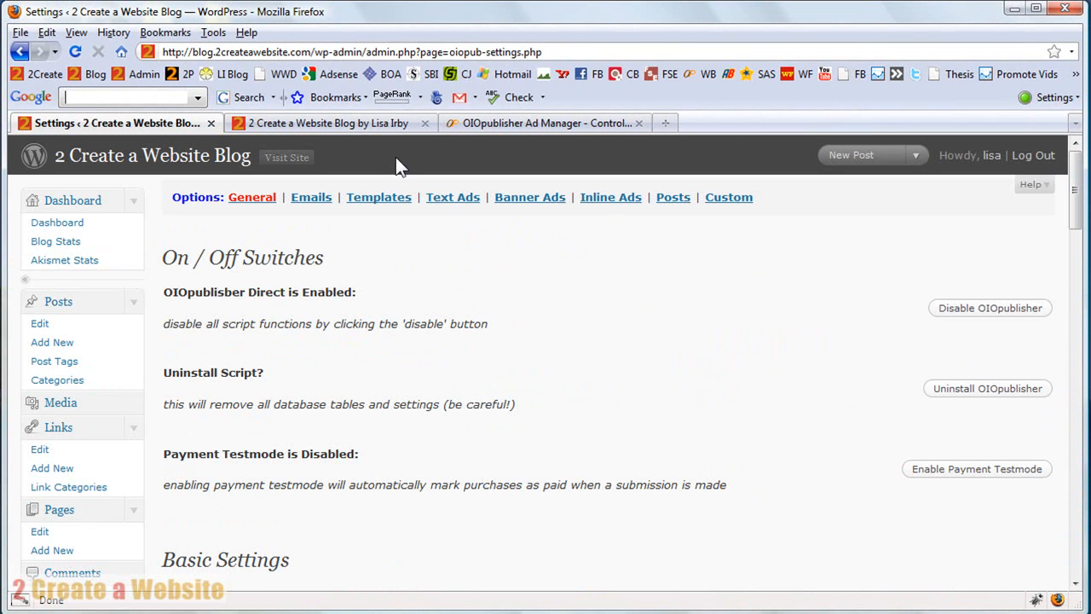
click(328, 123)
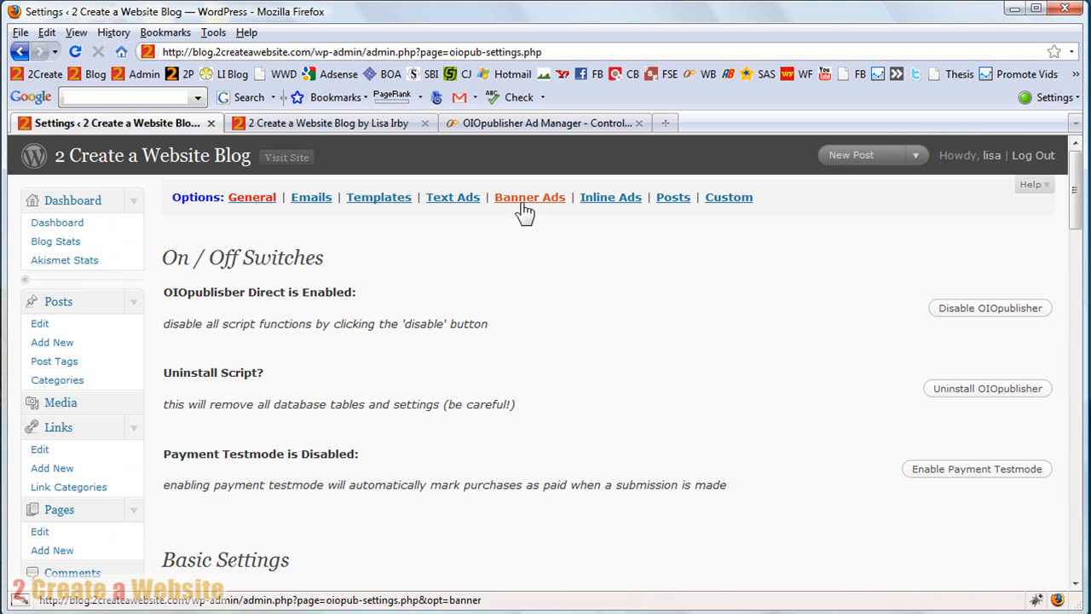
click(529, 198)
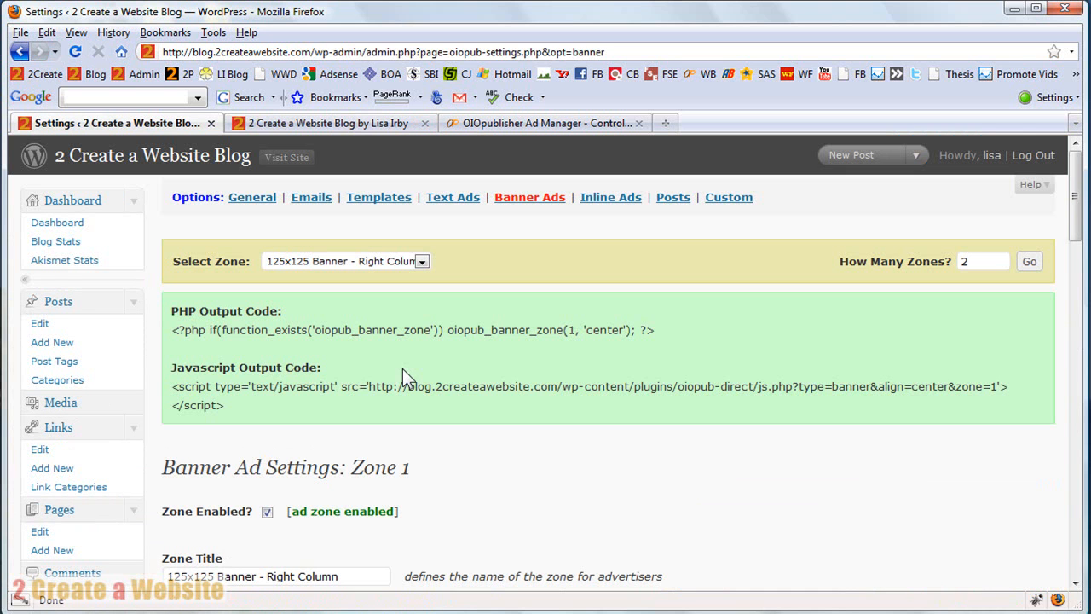
triple_click(413, 331)
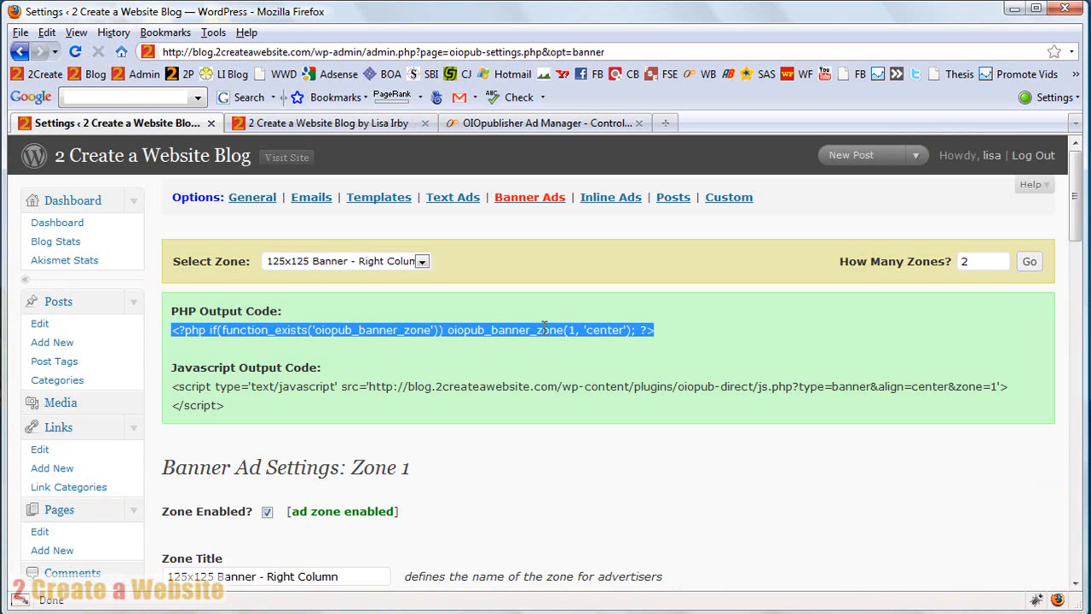
mouse_move(248, 418)
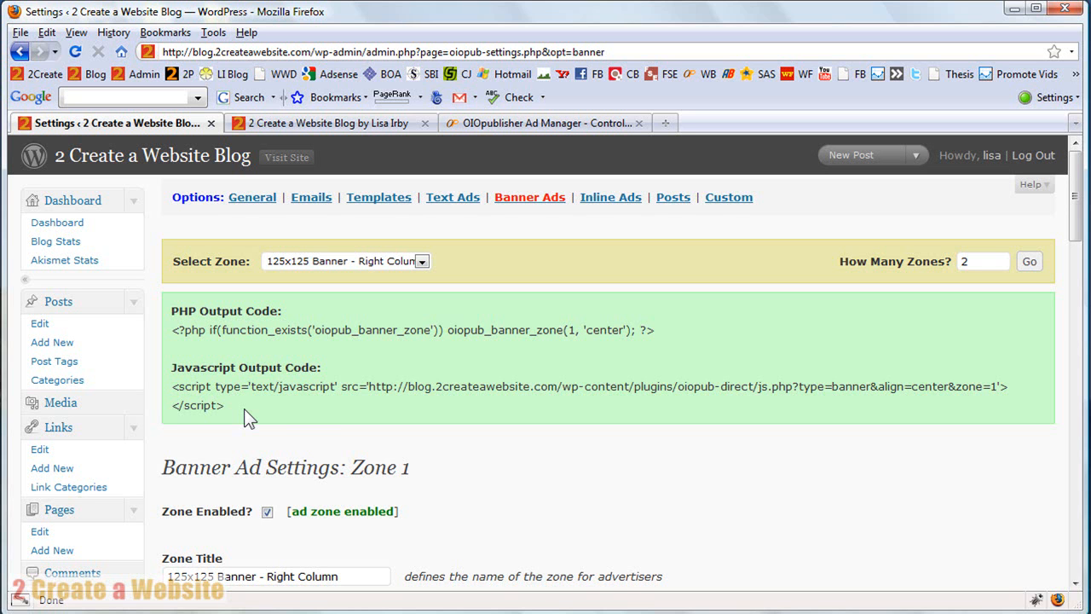
mouse_move(271, 411)
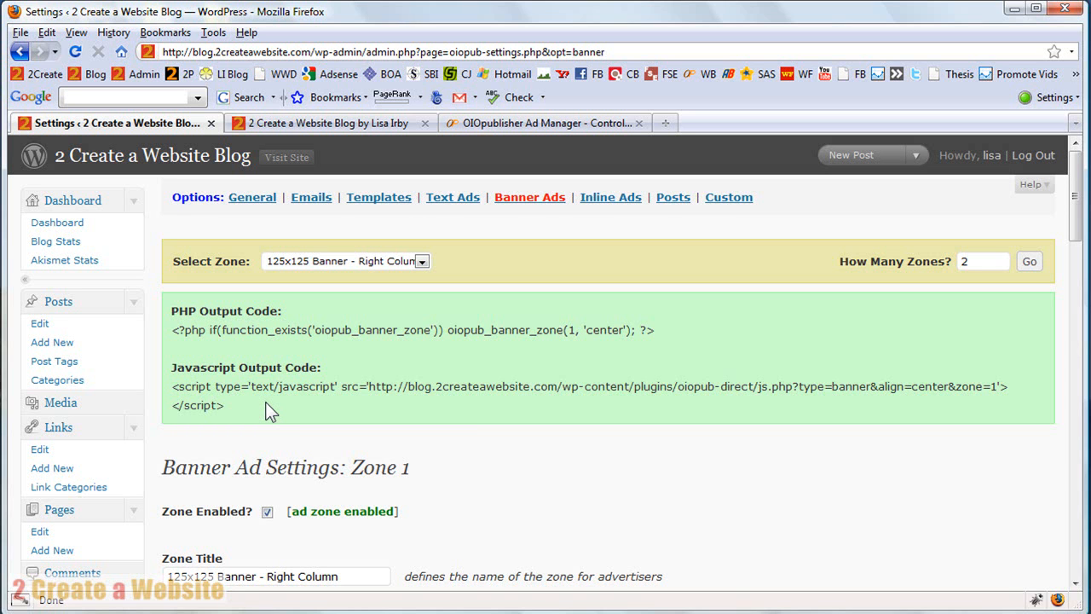
mouse_move(259, 414)
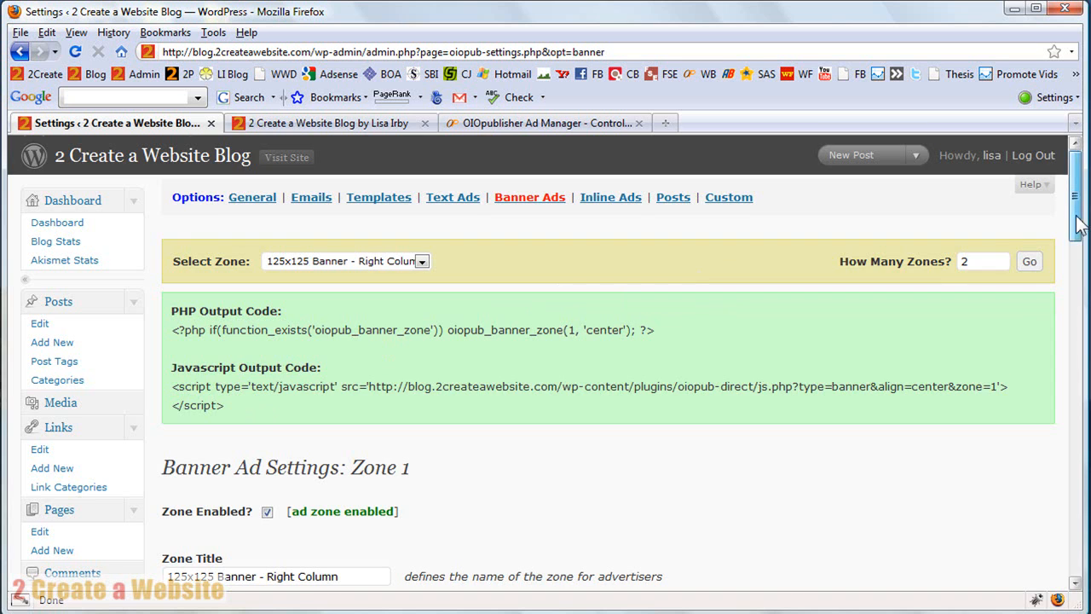
scroll(down, 3)
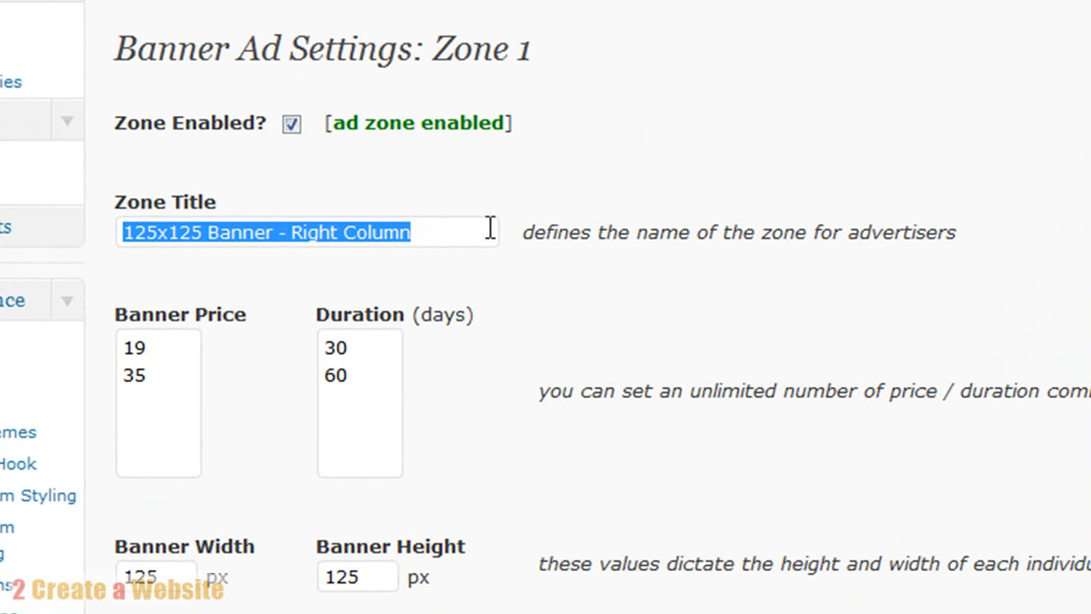
click(133, 347)
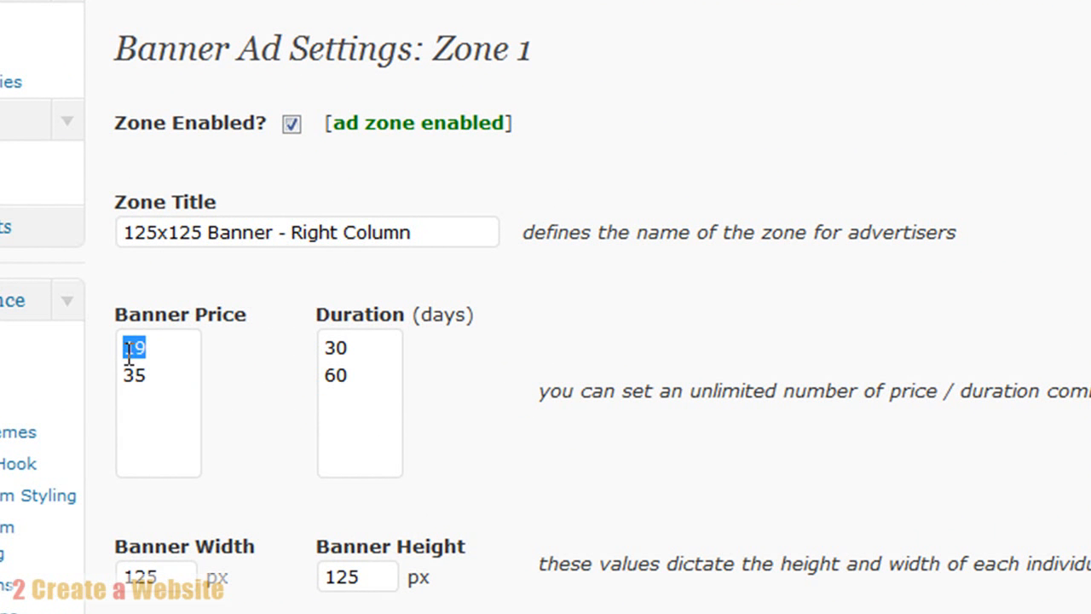
mouse_move(375, 353)
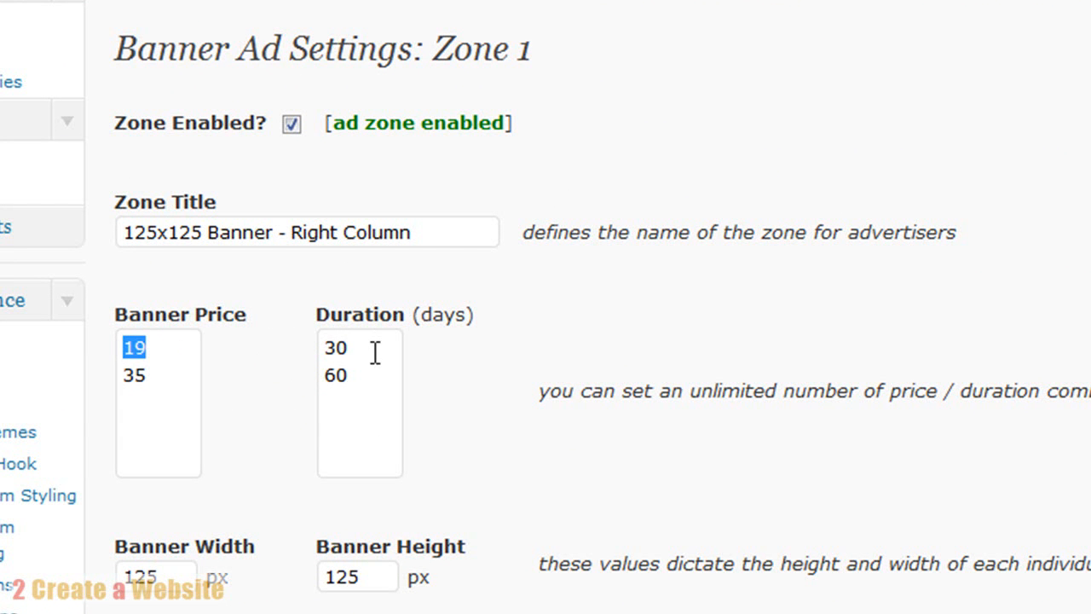
mouse_move(150, 353)
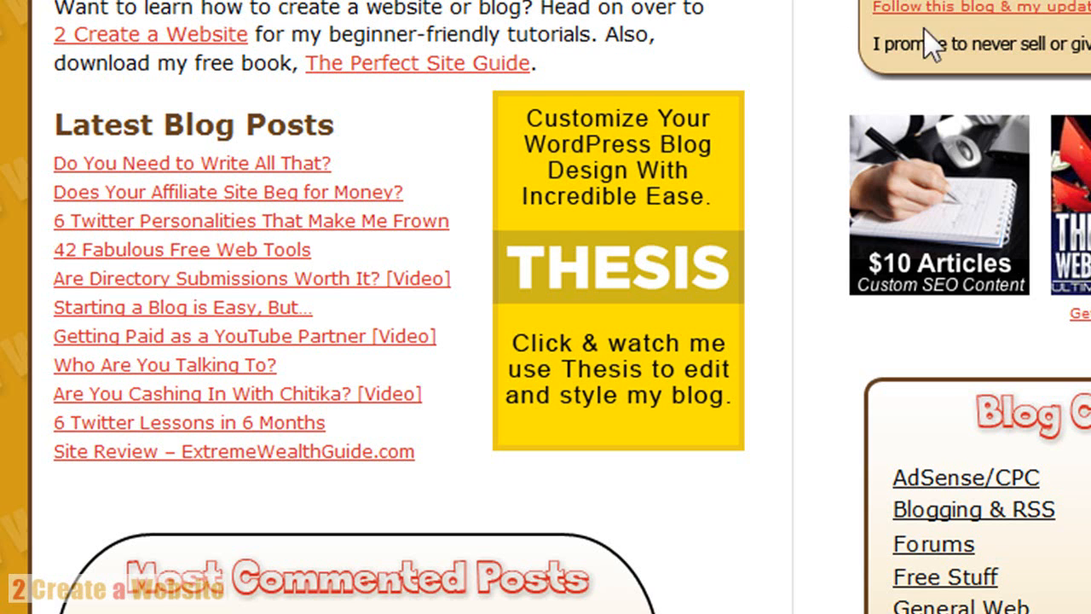
scroll(up, 3)
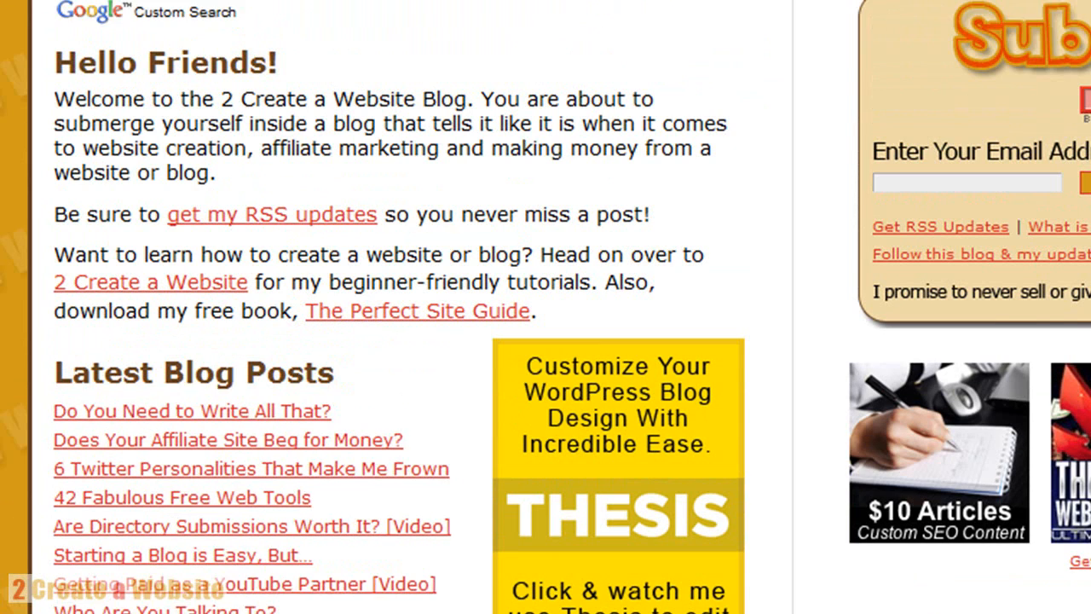
scroll(down, 3)
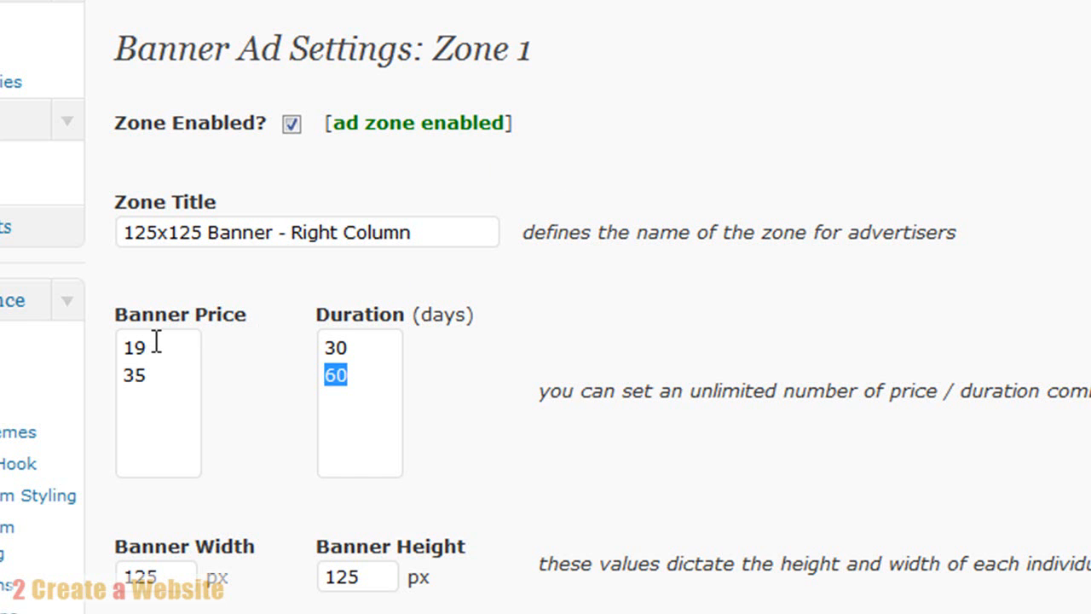
mouse_move(189, 358)
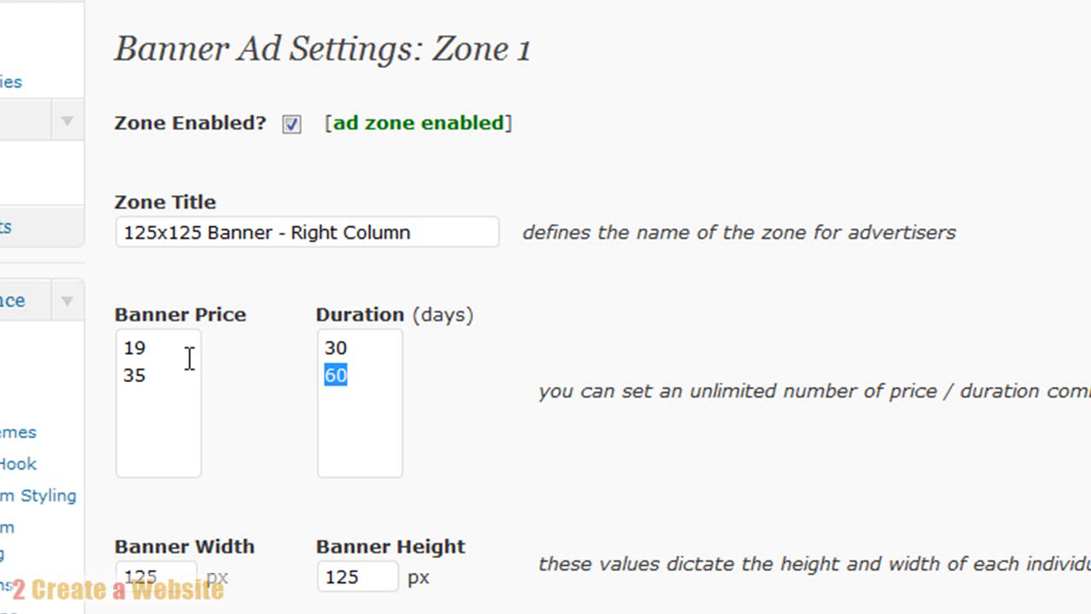
mouse_move(358, 373)
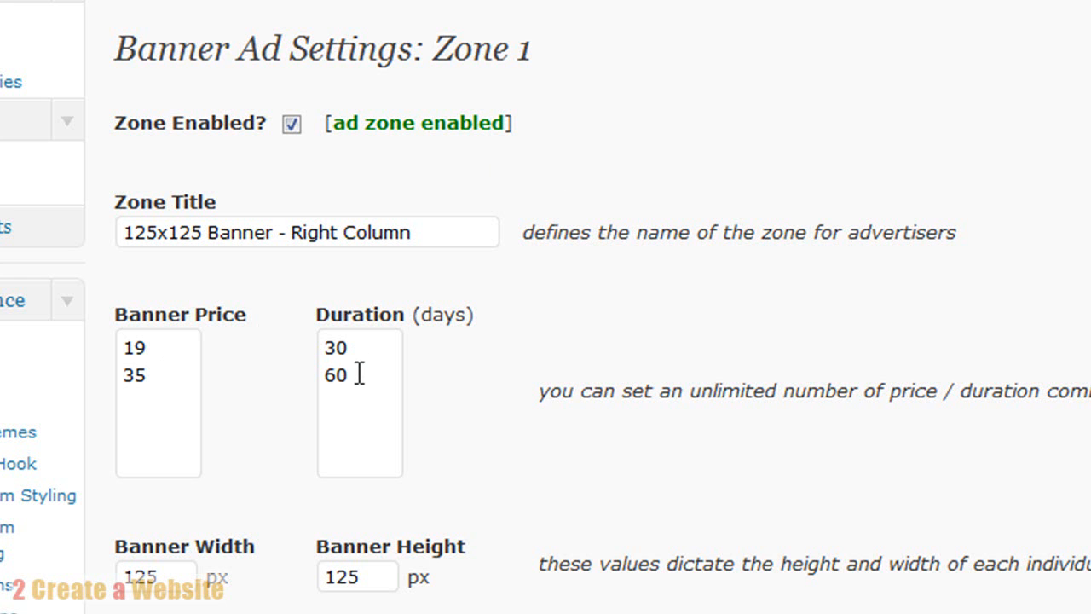
mouse_move(866, 222)
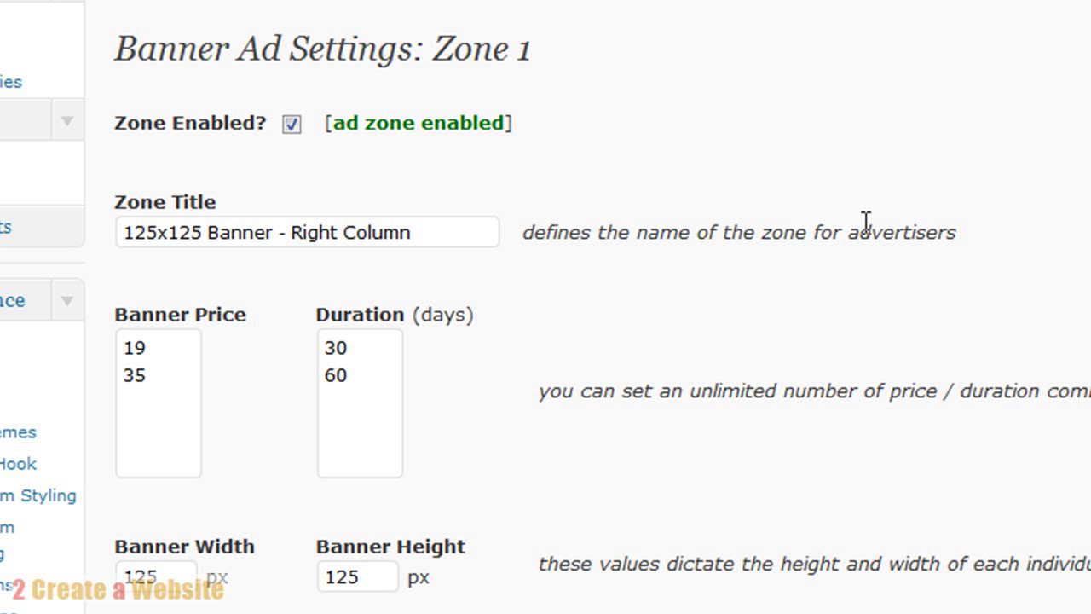
scroll(down, 3)
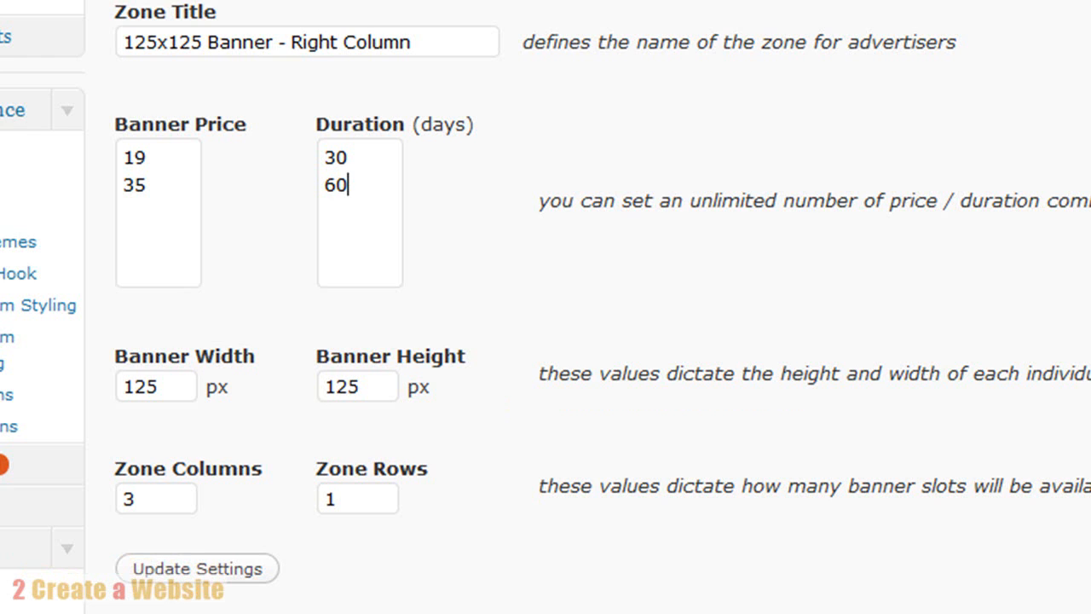
scroll(down, 3)
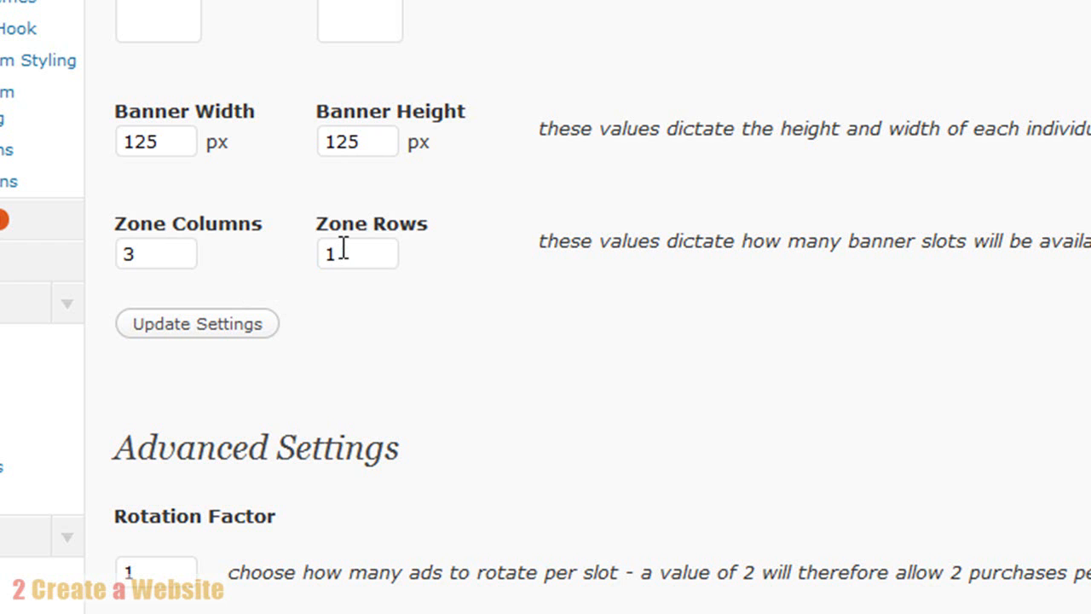
mouse_move(346, 252)
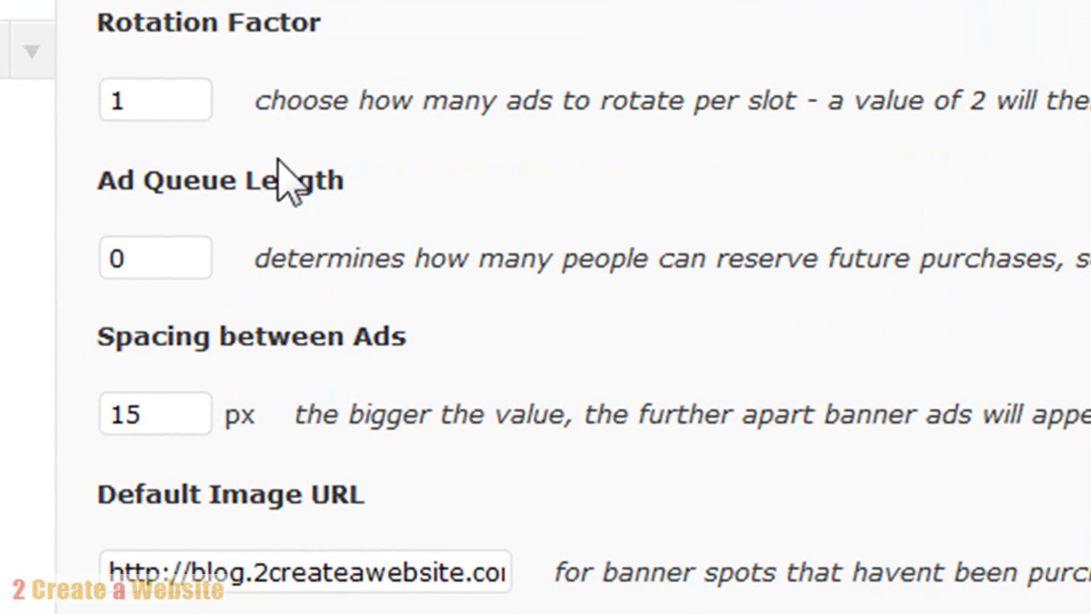
mouse_move(213, 184)
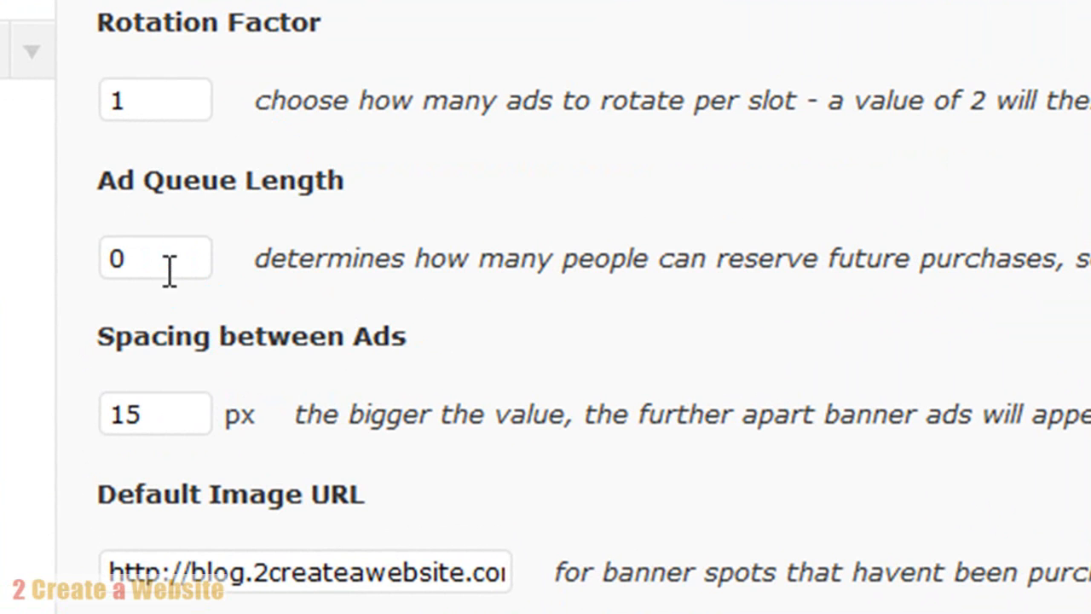
mouse_move(208, 249)
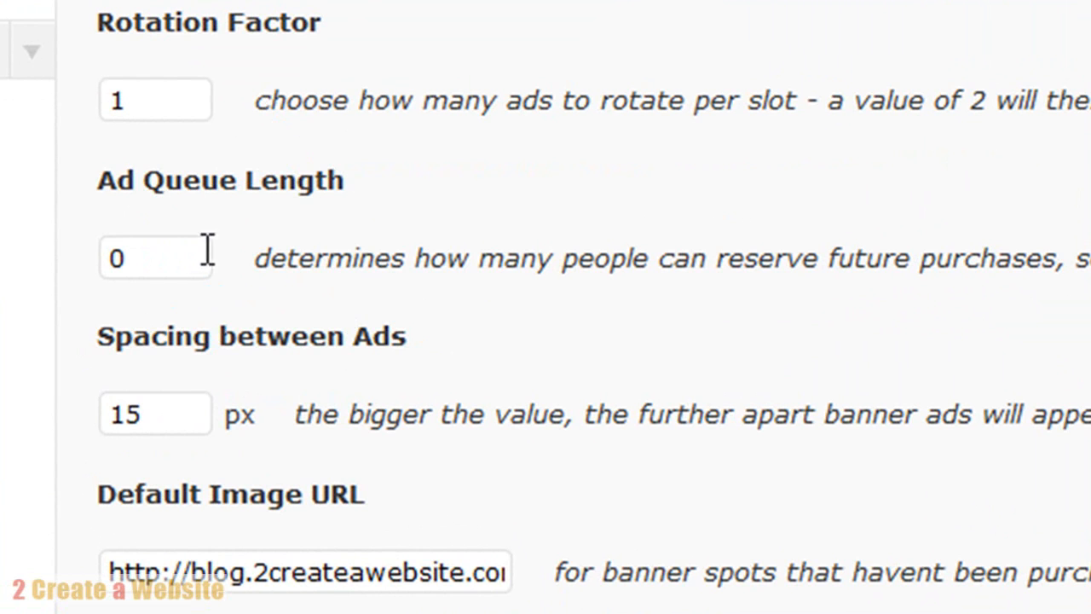
mouse_move(184, 256)
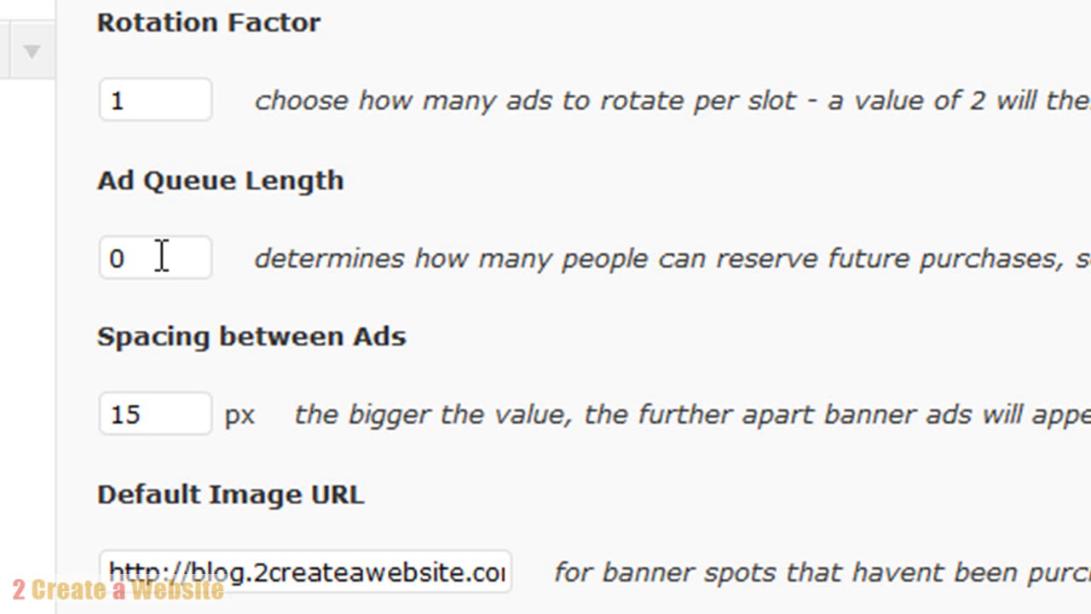
mouse_move(180, 475)
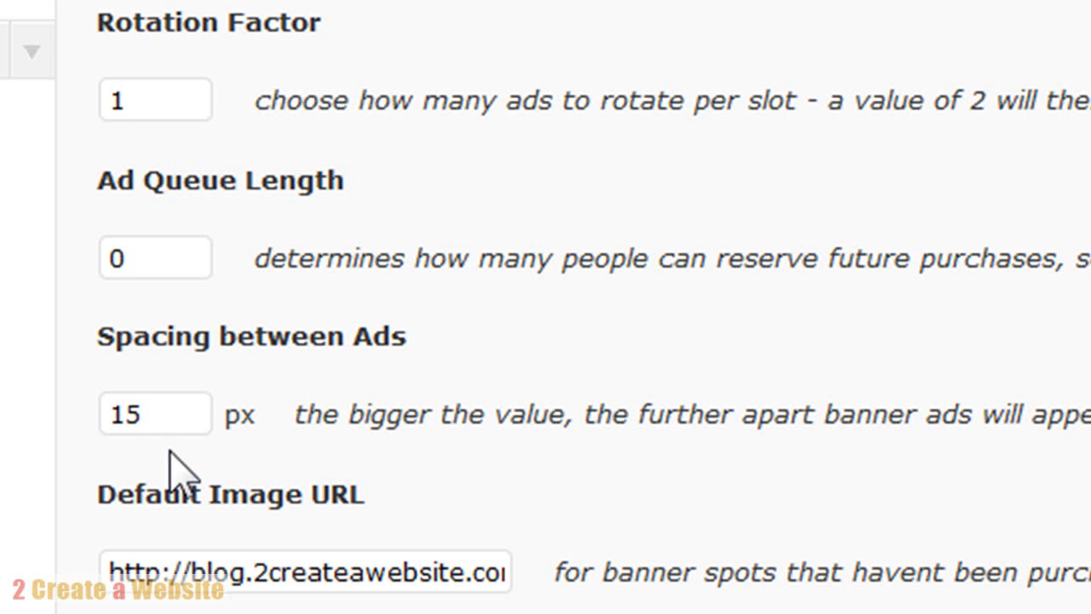
double_click(155, 414)
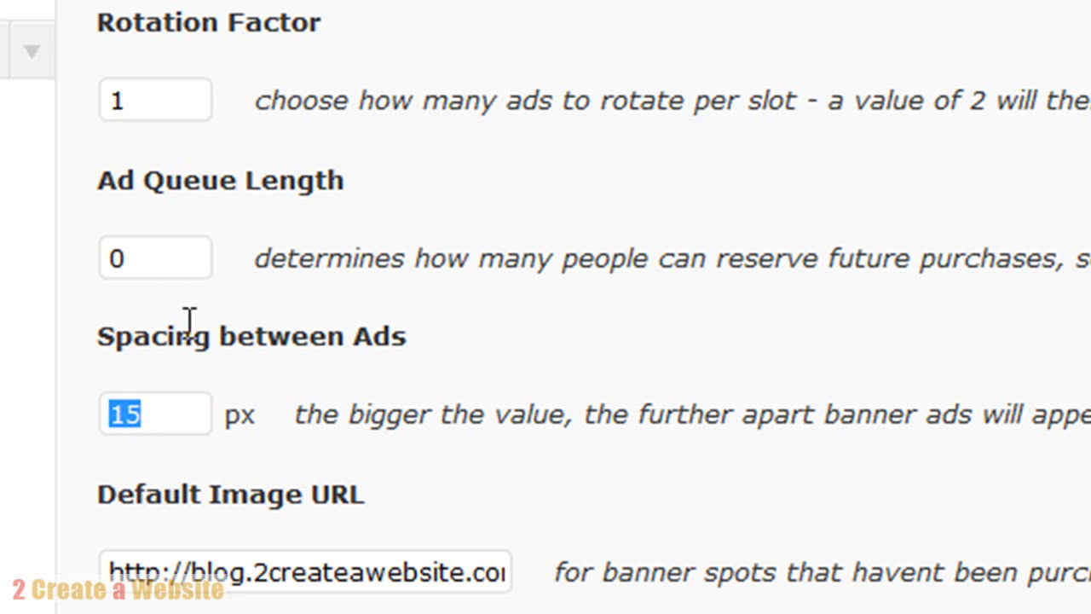
mouse_move(460, 55)
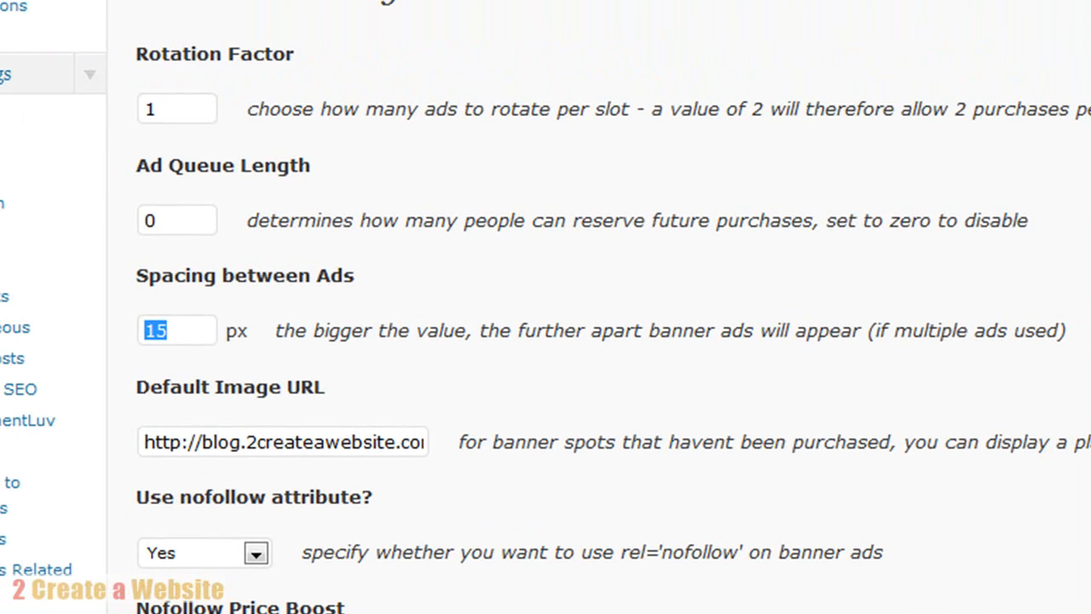
scroll(down, 3)
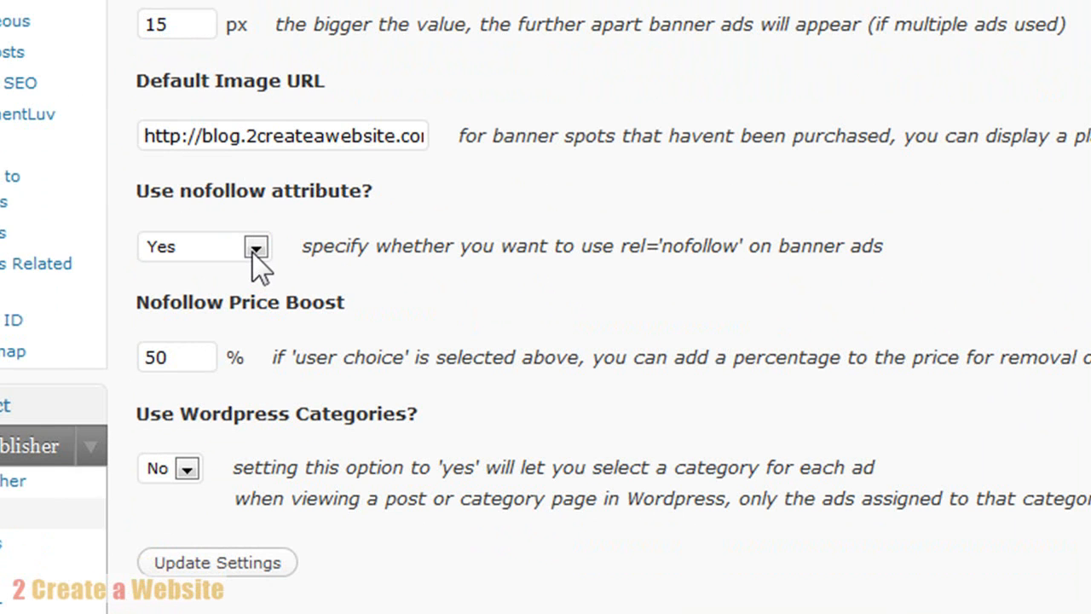
click(248, 136)
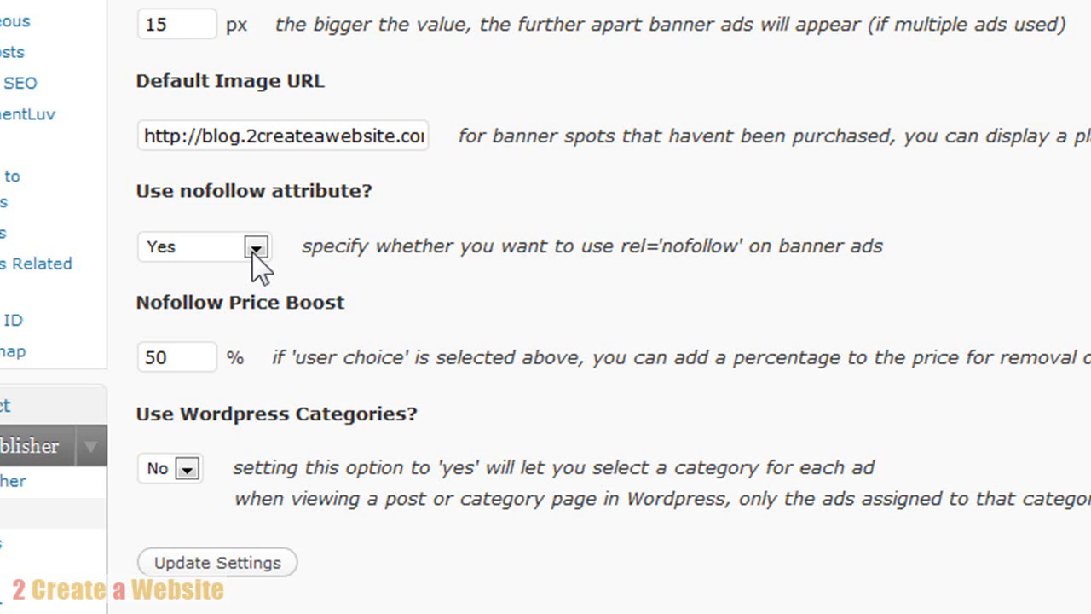
click(242, 136)
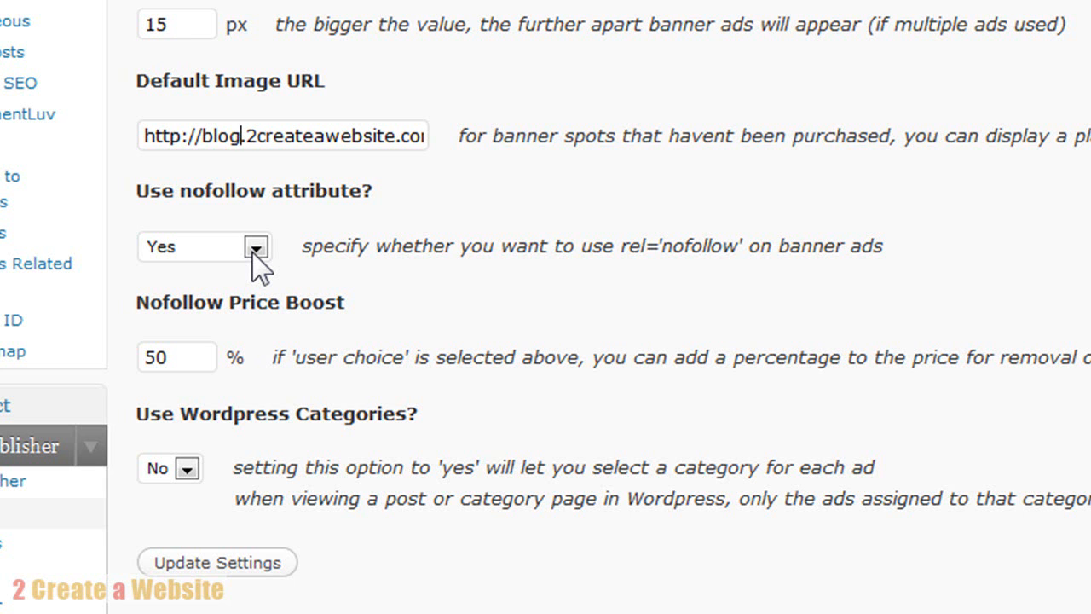
click(255, 245)
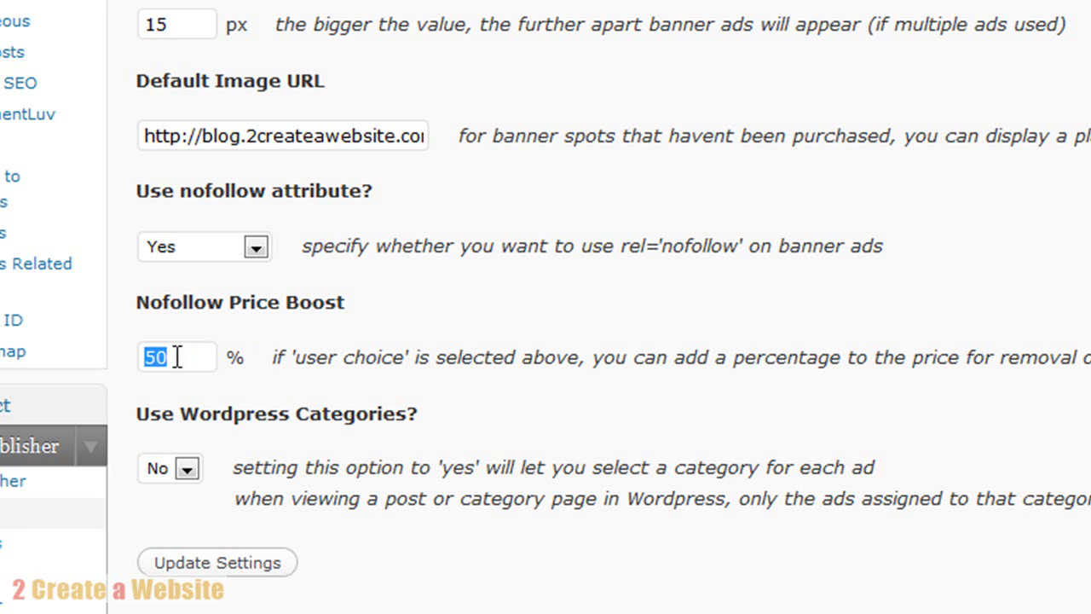
text(15)
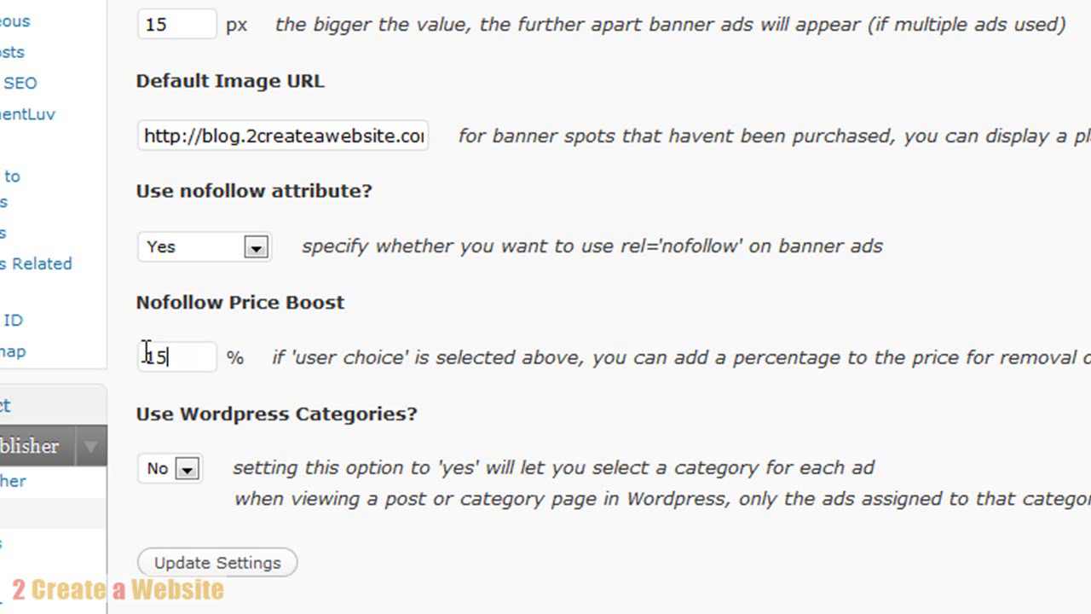
text(150)
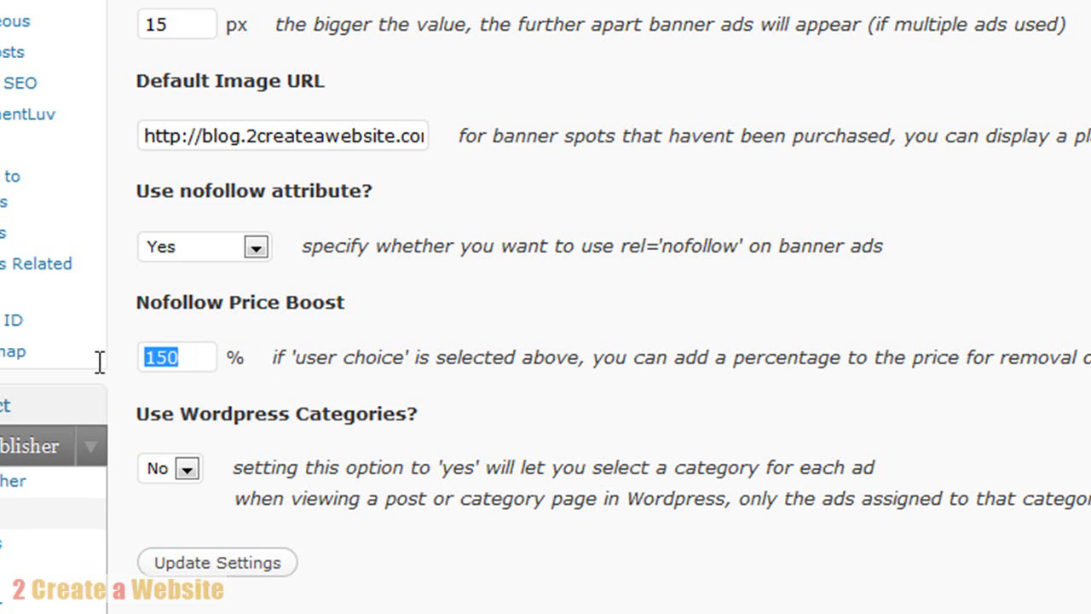
text(50)
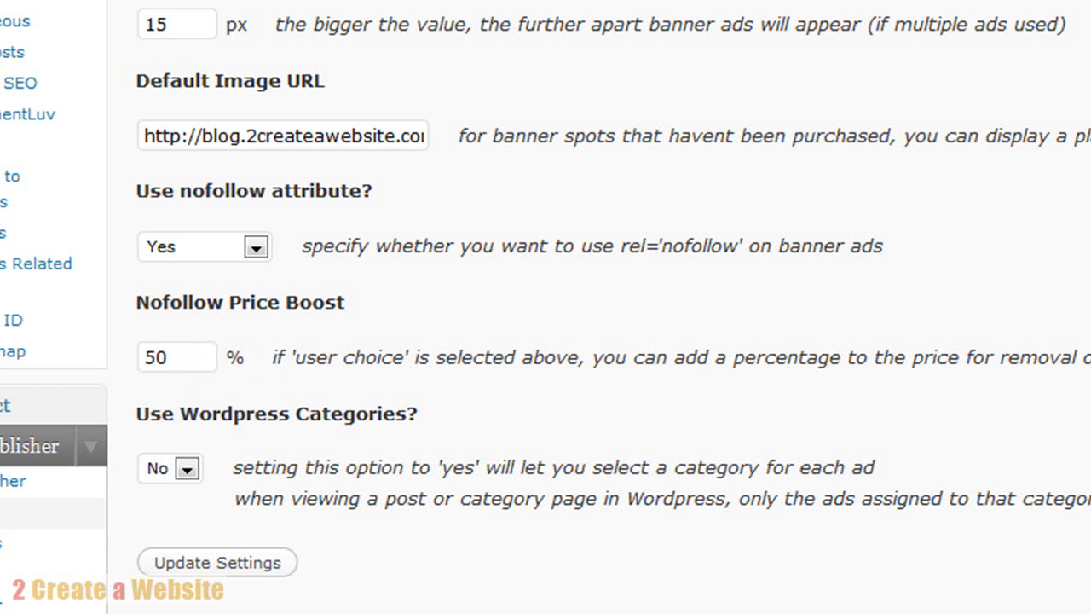
Step: Scroll past Link Exchange, then show the live blog front page with its banner ads
scroll(down, 3)
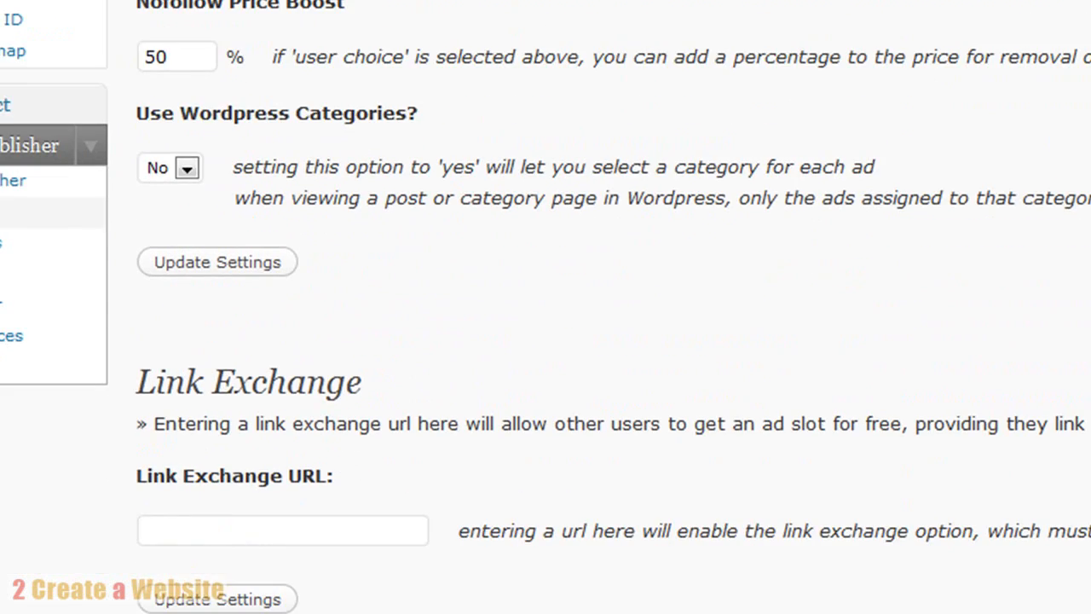
scroll(down, 3)
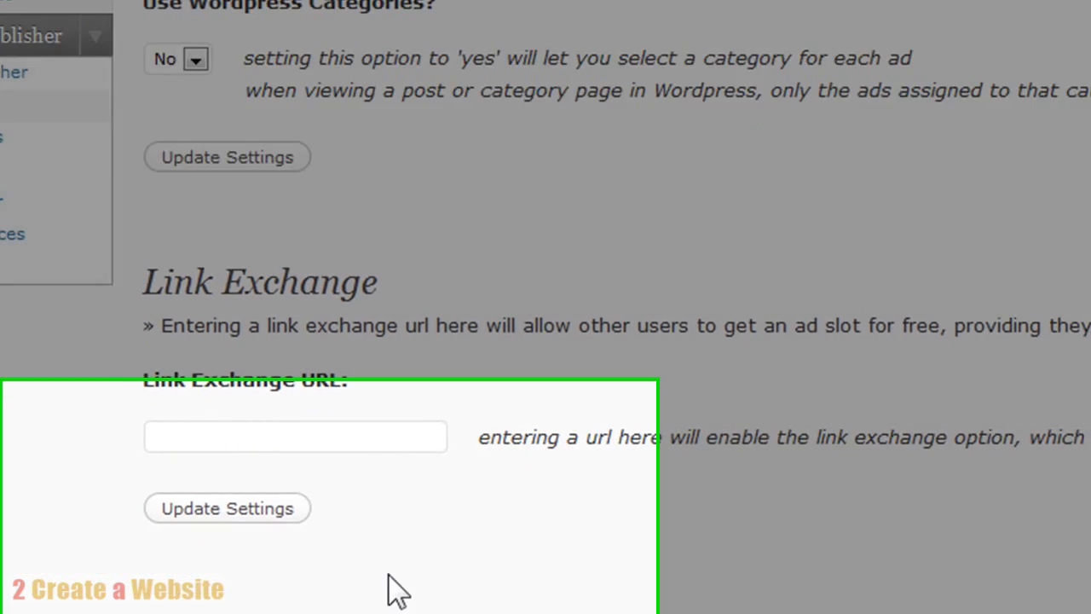
scroll(down, 3)
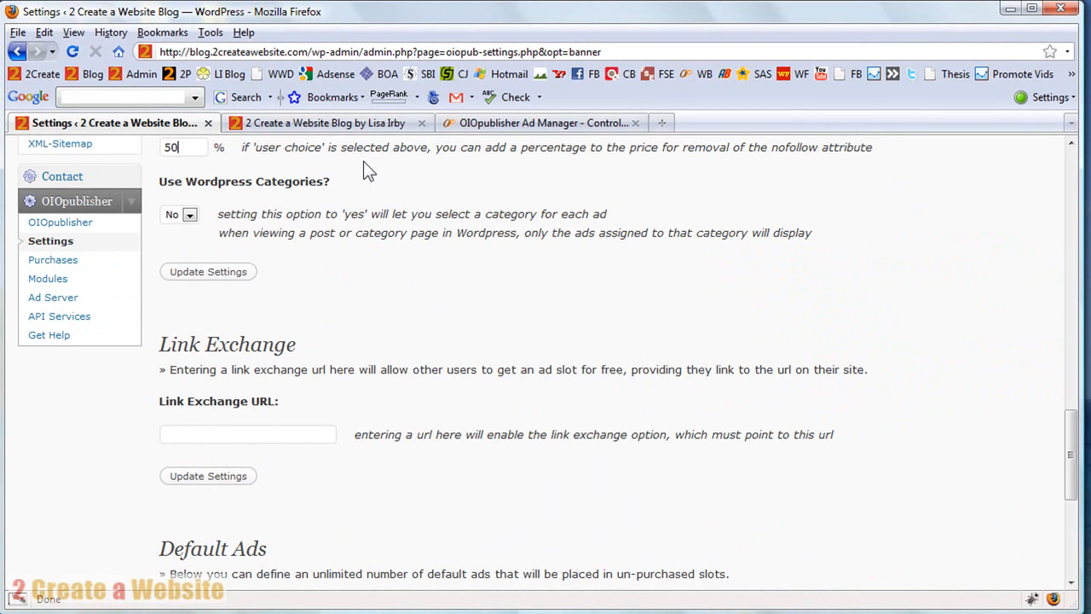
mouse_move(274, 561)
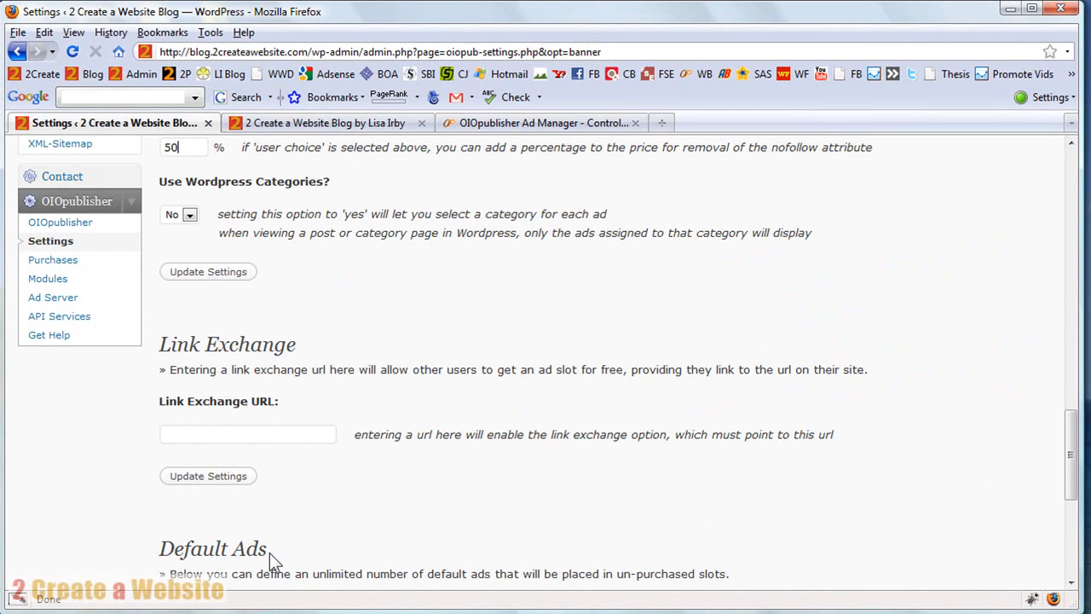
click(324, 123)
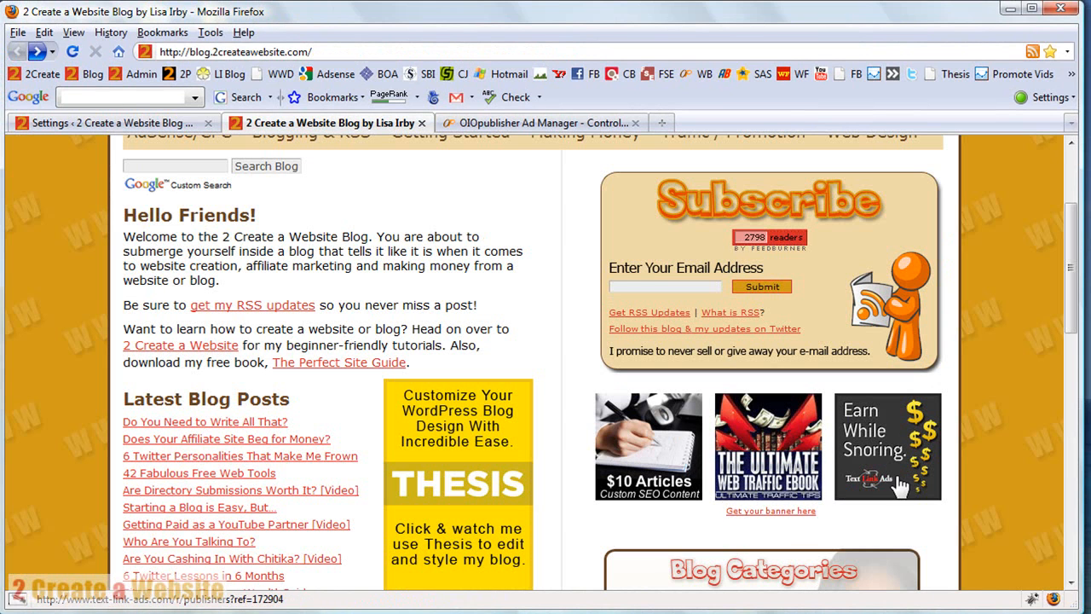
mouse_move(628, 461)
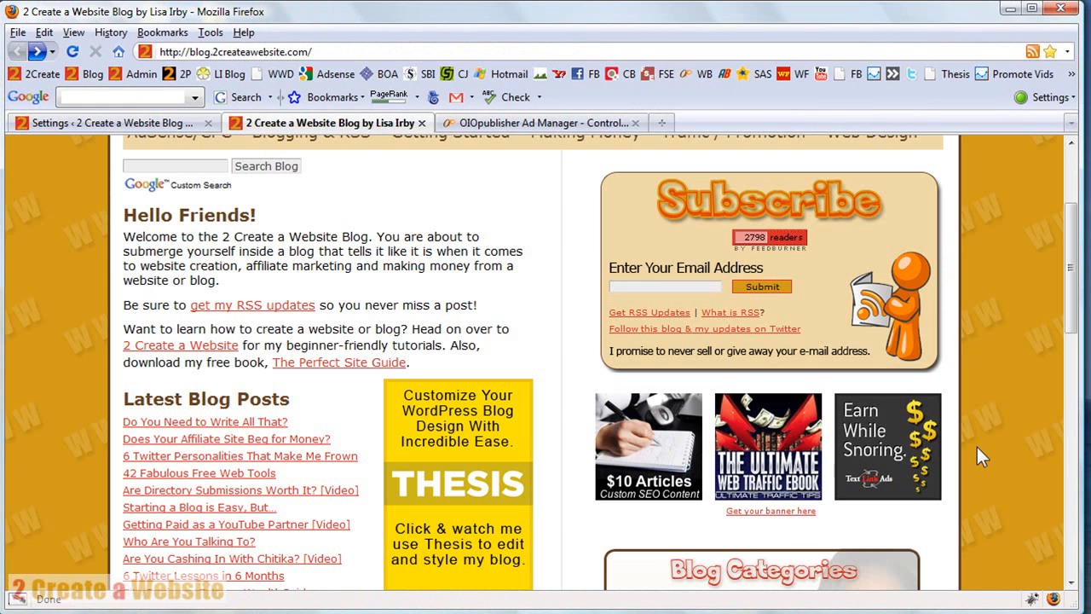
mouse_move(828, 484)
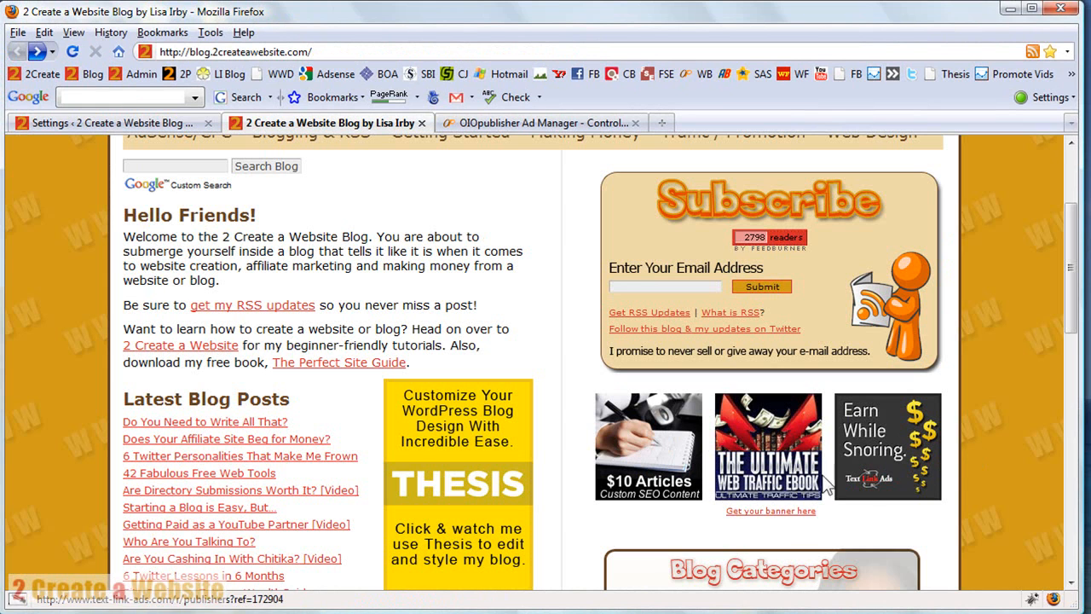
mouse_move(997, 436)
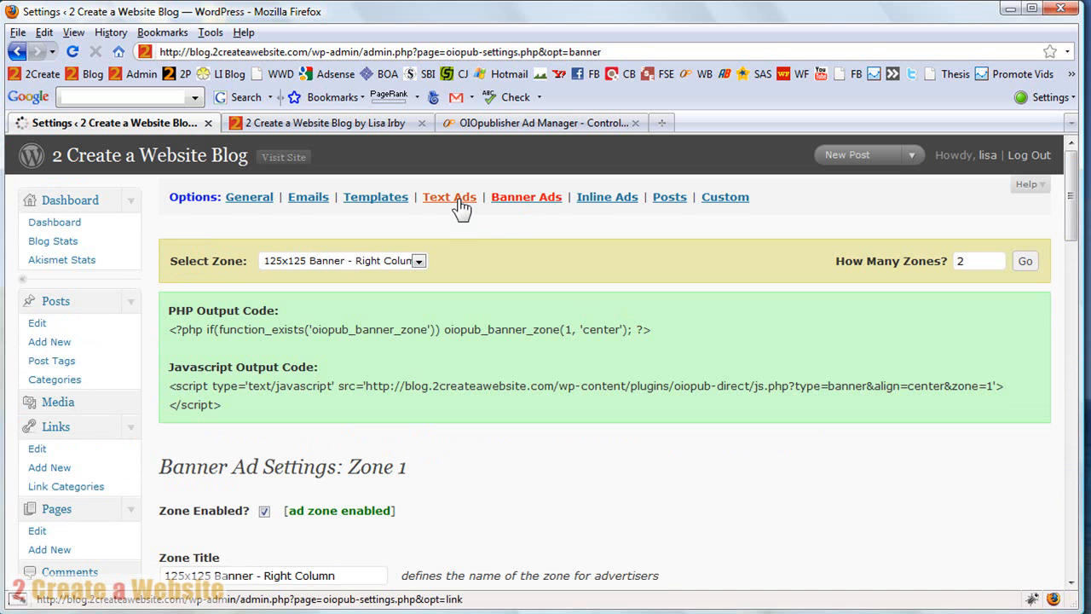
Step: Show the Text Ad Settings for Zone 1 with its PHP output code line
click(450, 198)
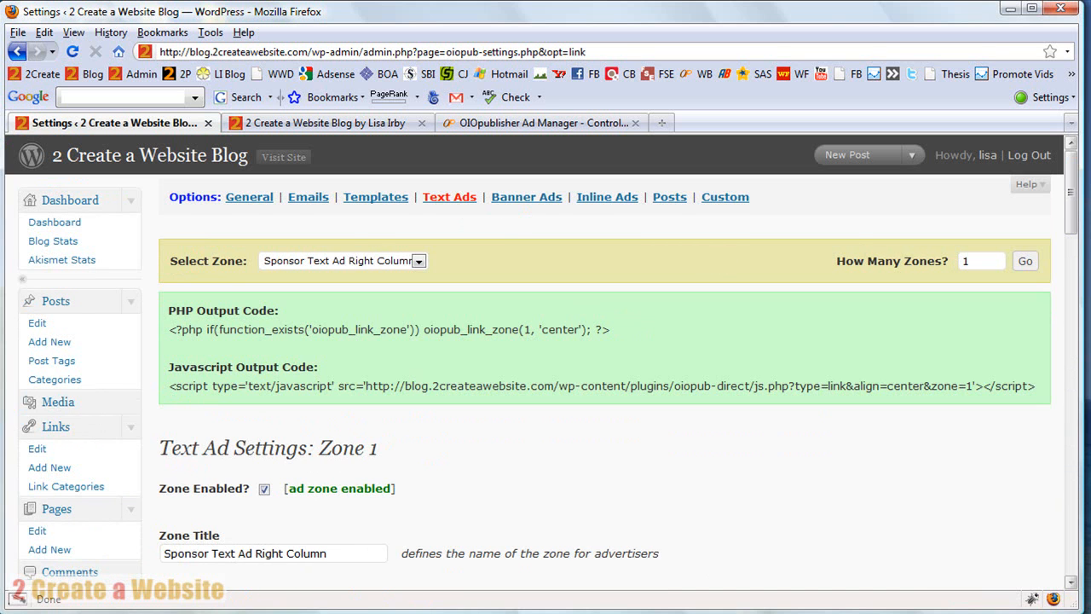
scroll(down, 3)
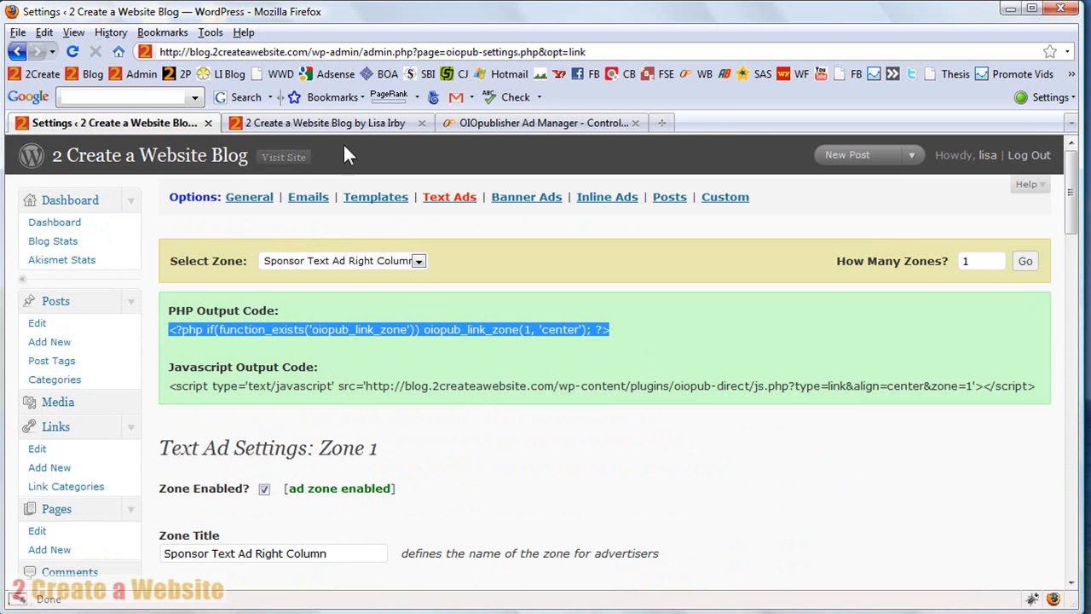
Step: Reach the advertising purchase page from the Advertise link in the blog footer
click(324, 123)
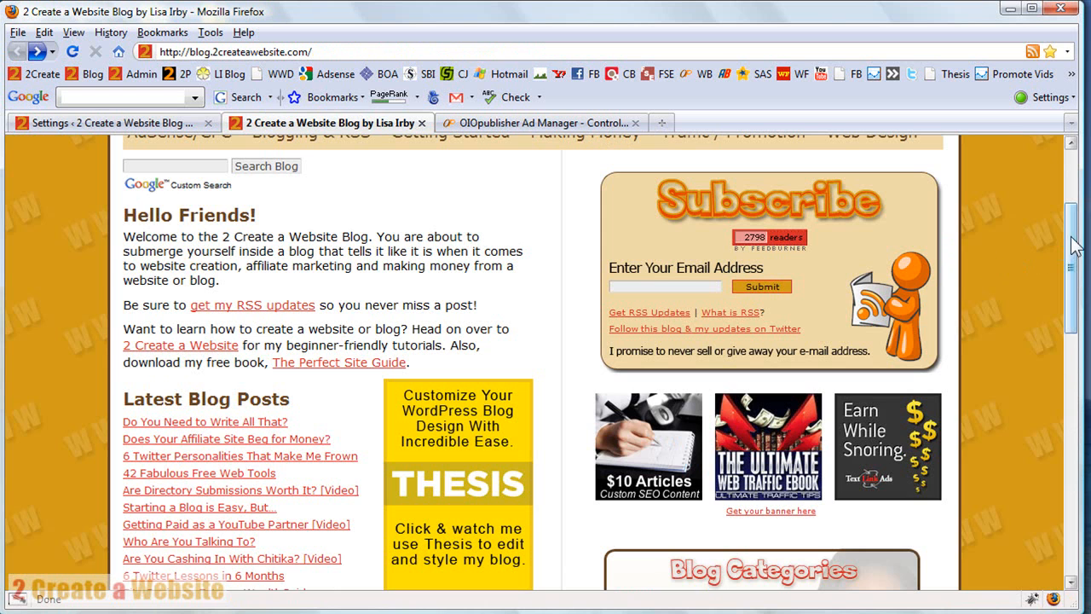
scroll(down, 3)
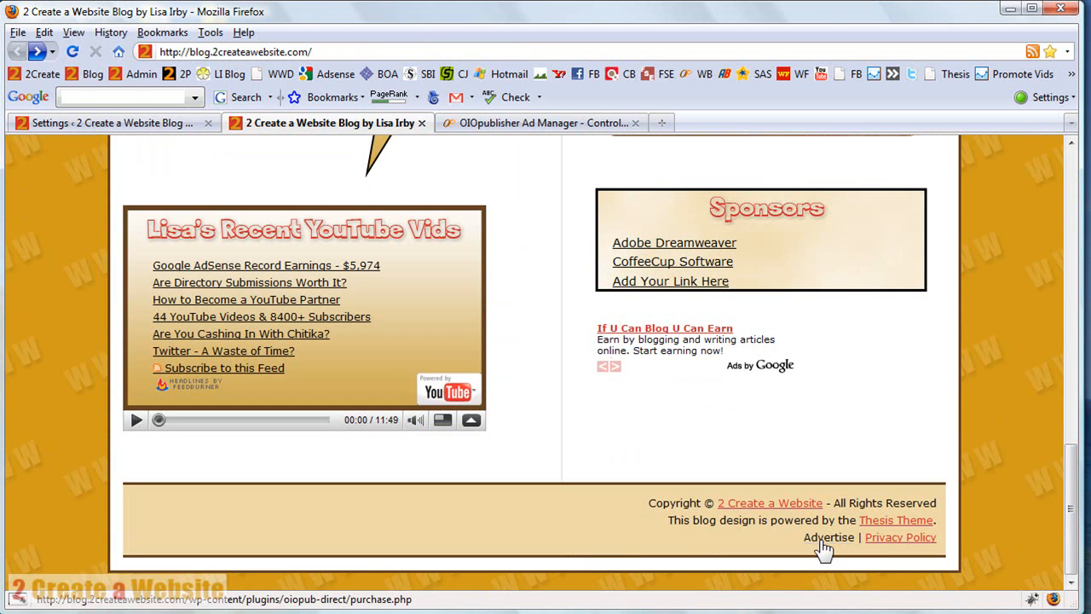
click(829, 538)
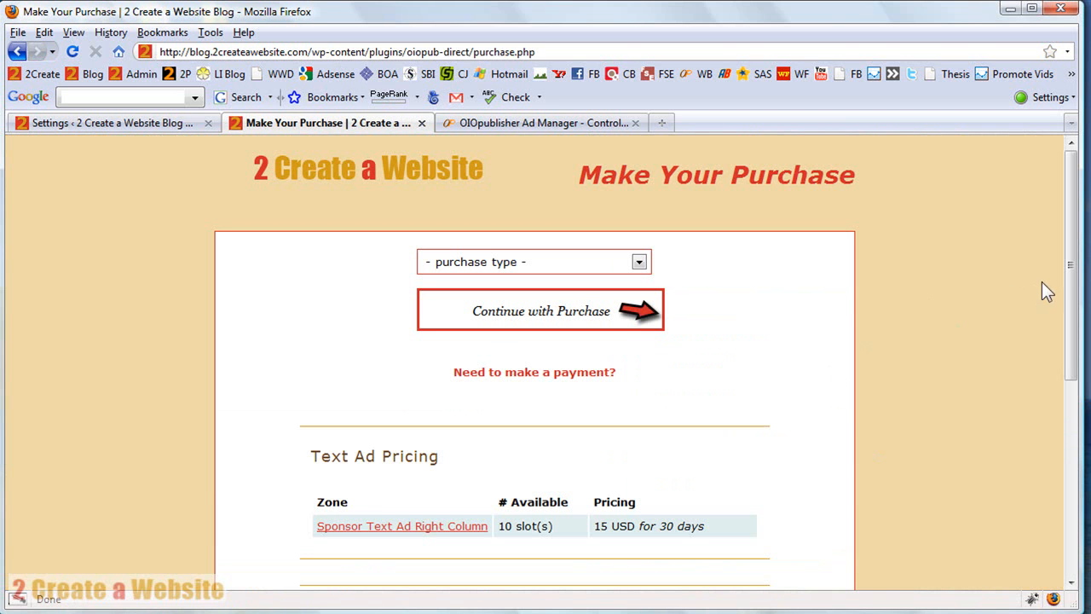
scroll(down, 3)
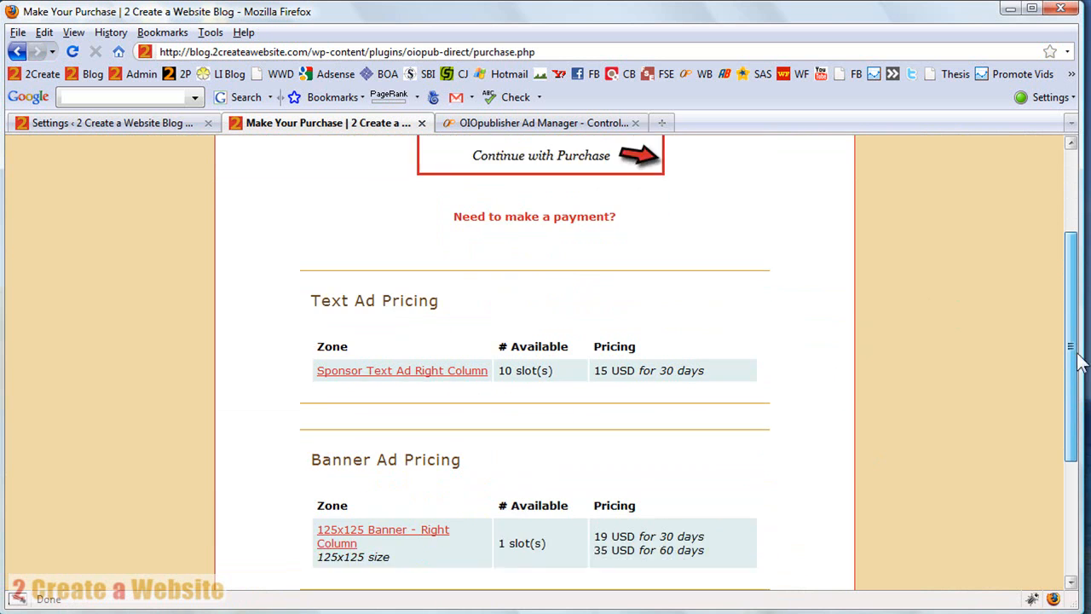
scroll(down, 3)
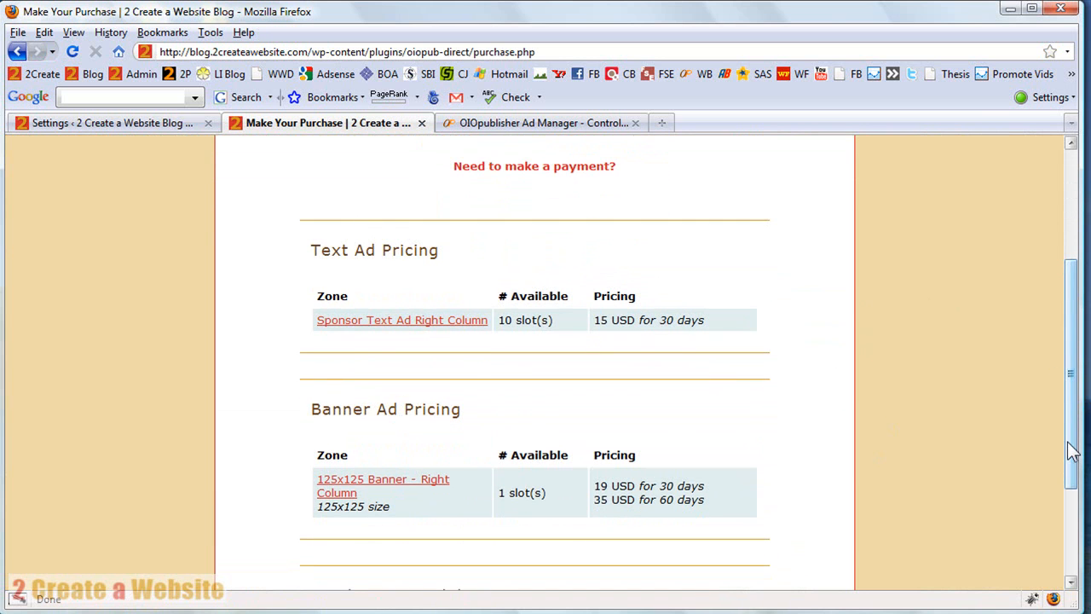
Step: Start a Text Ads purchase and choose the Sponsor Text Ad Right Column zone (10 available)
click(639, 263)
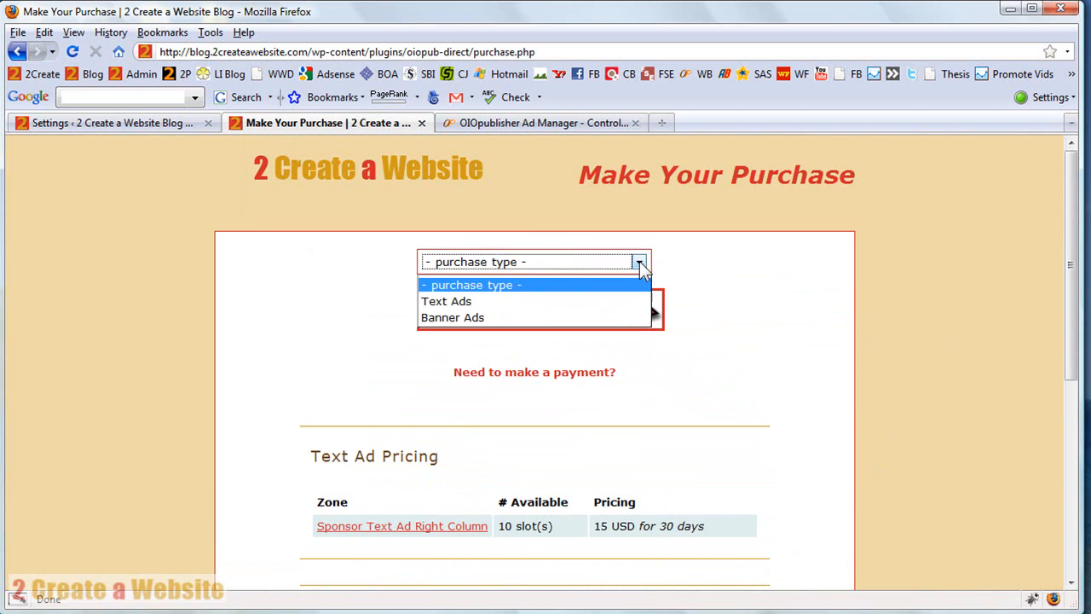
click(447, 301)
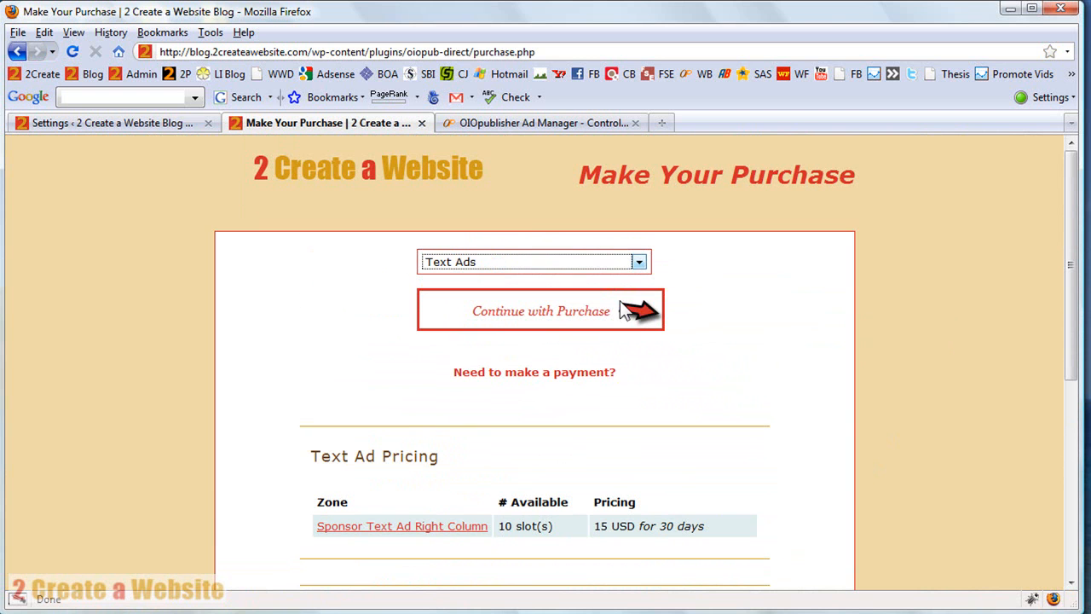
click(540, 310)
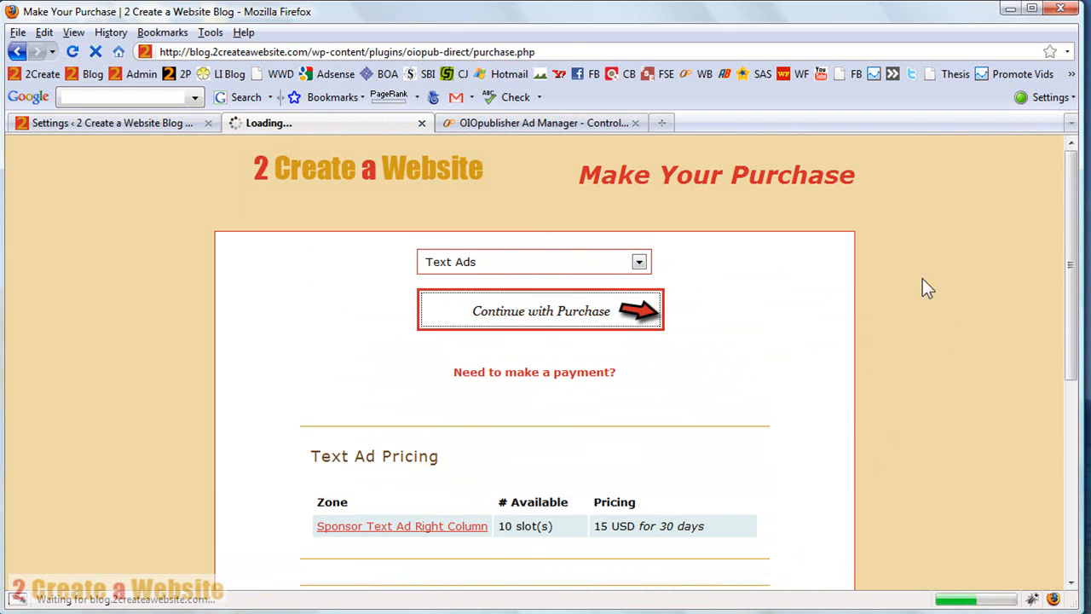
click(541, 311)
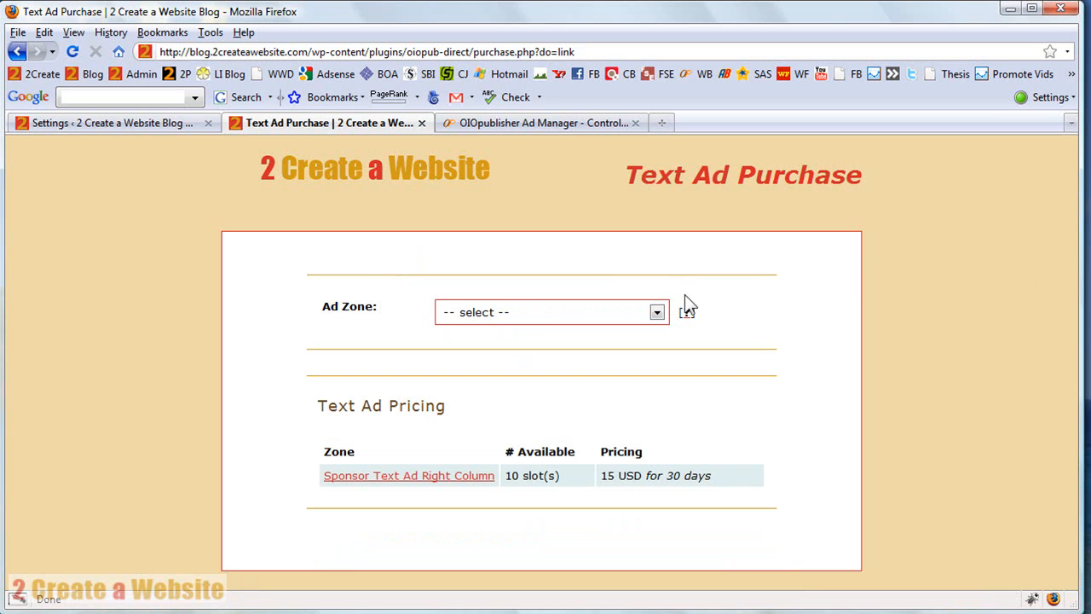
click(553, 312)
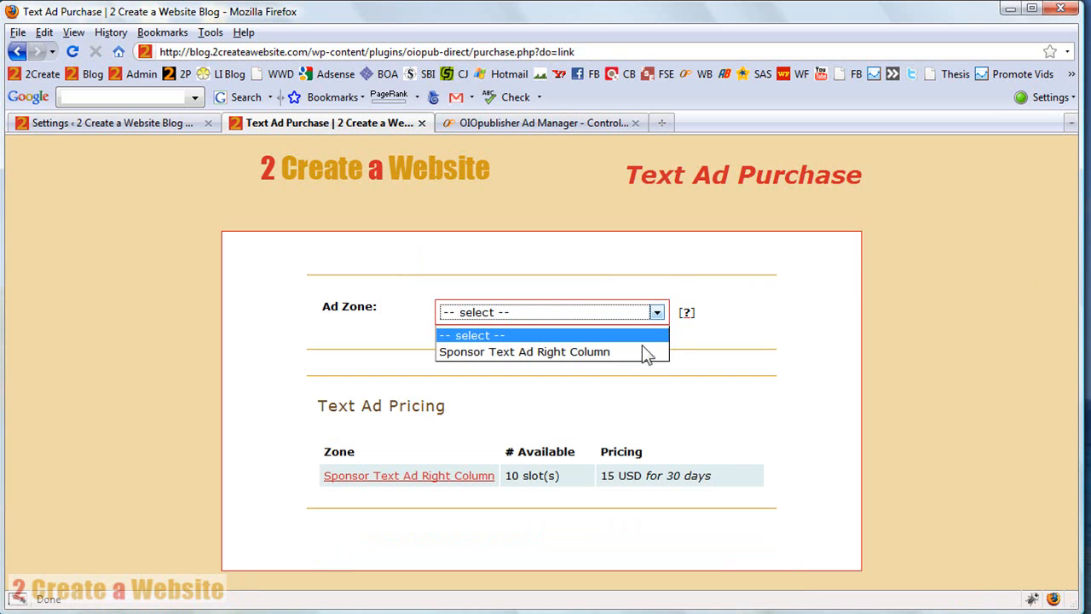
click(525, 351)
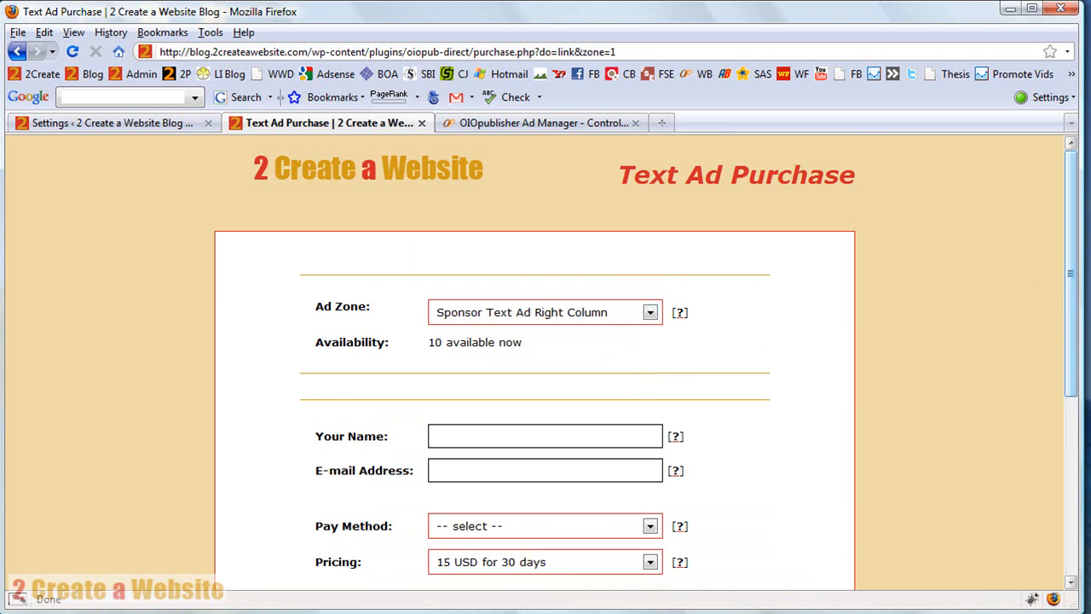
scroll(down, 3)
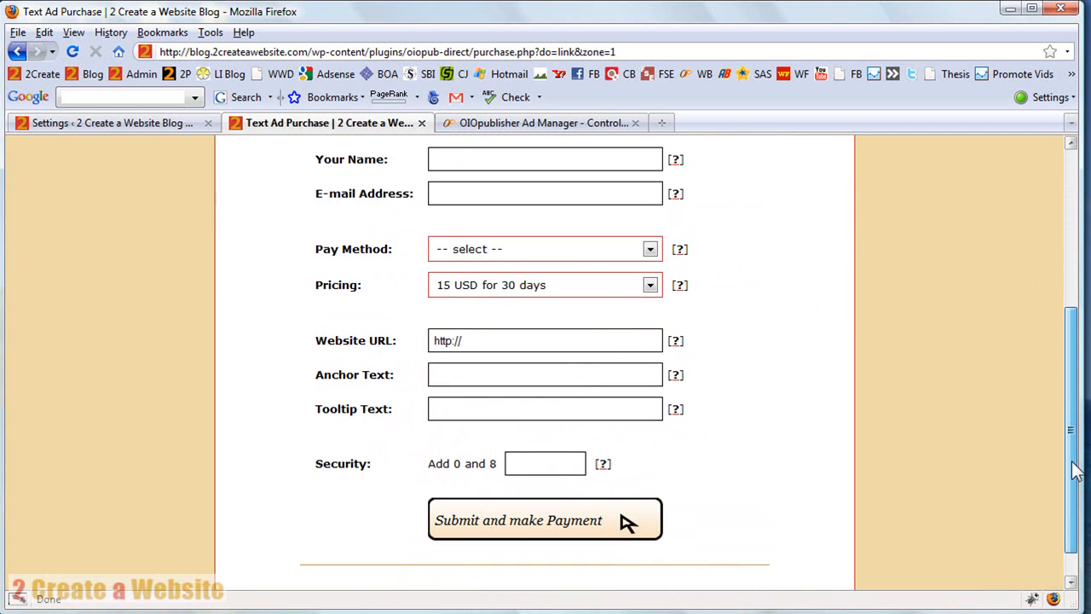
scroll(up, 3)
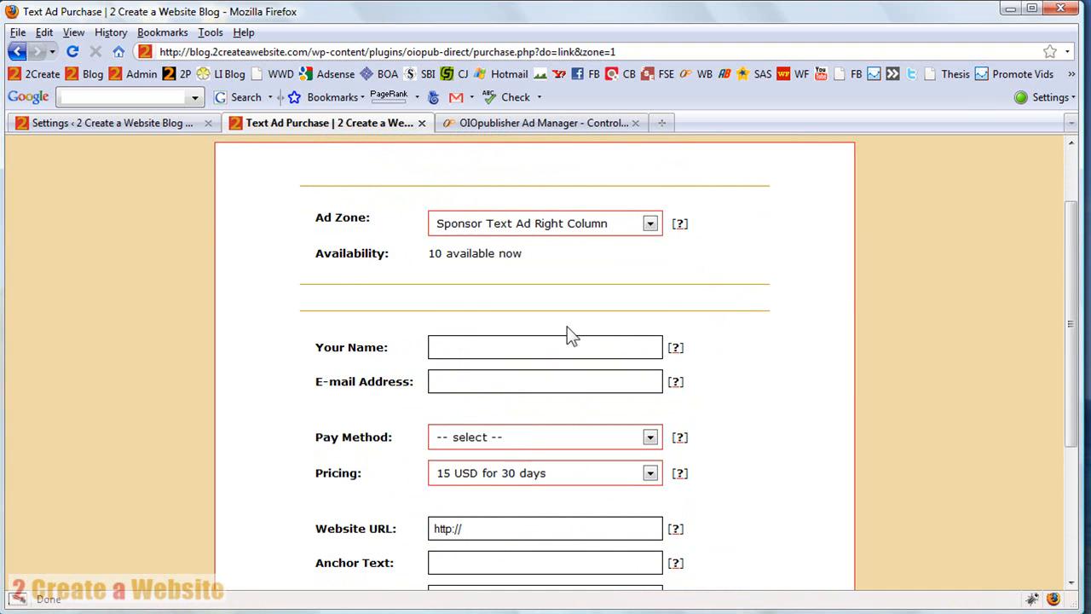
Step: Review the Purchase Submitted, Approved and Rejected email templates on the Emails page
click(110, 123)
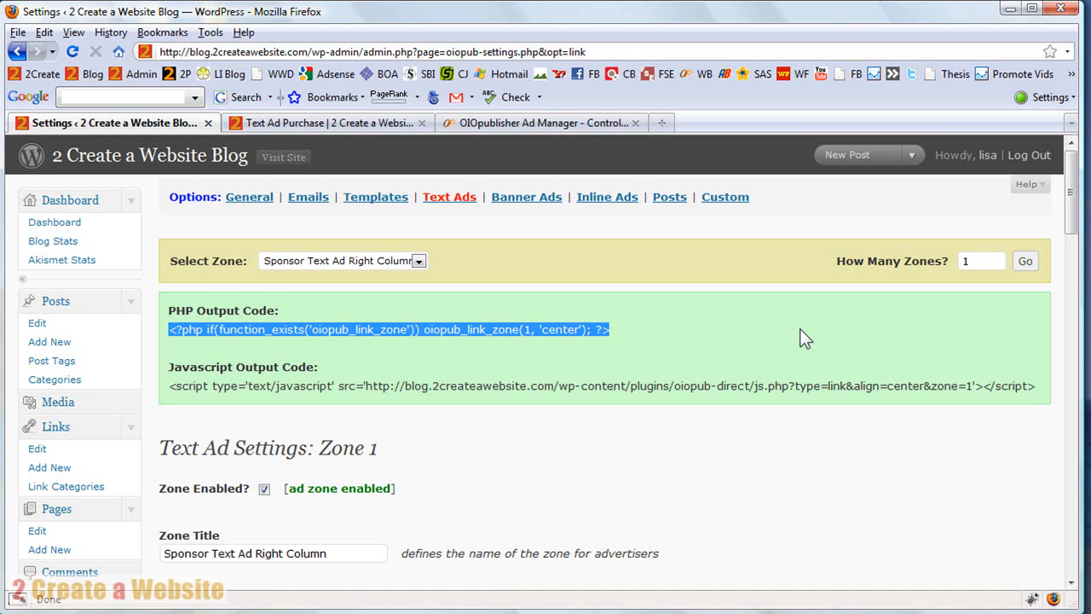
mouse_move(307, 198)
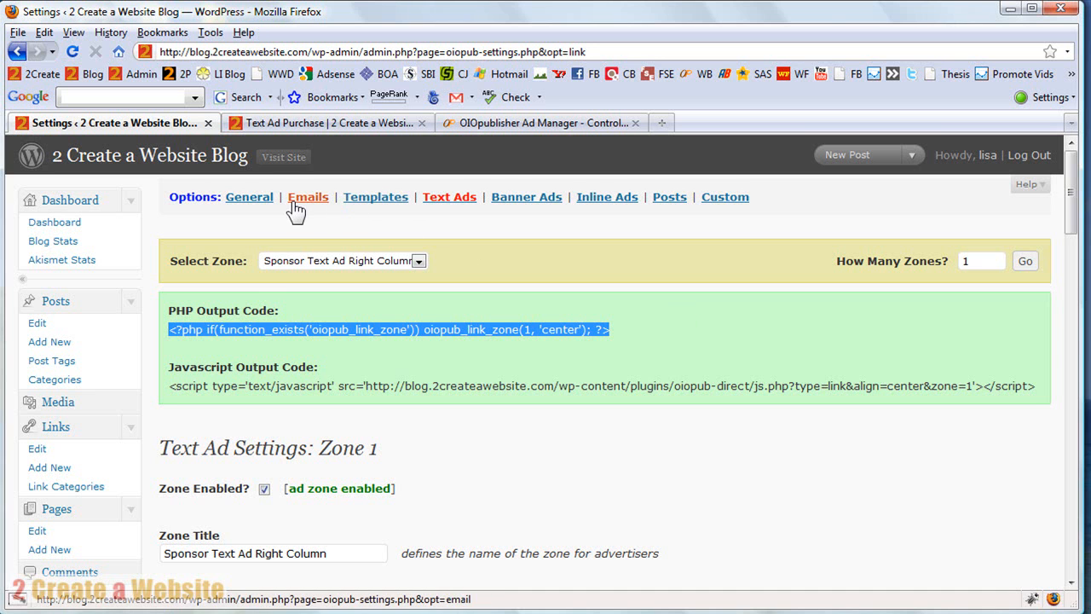
click(307, 198)
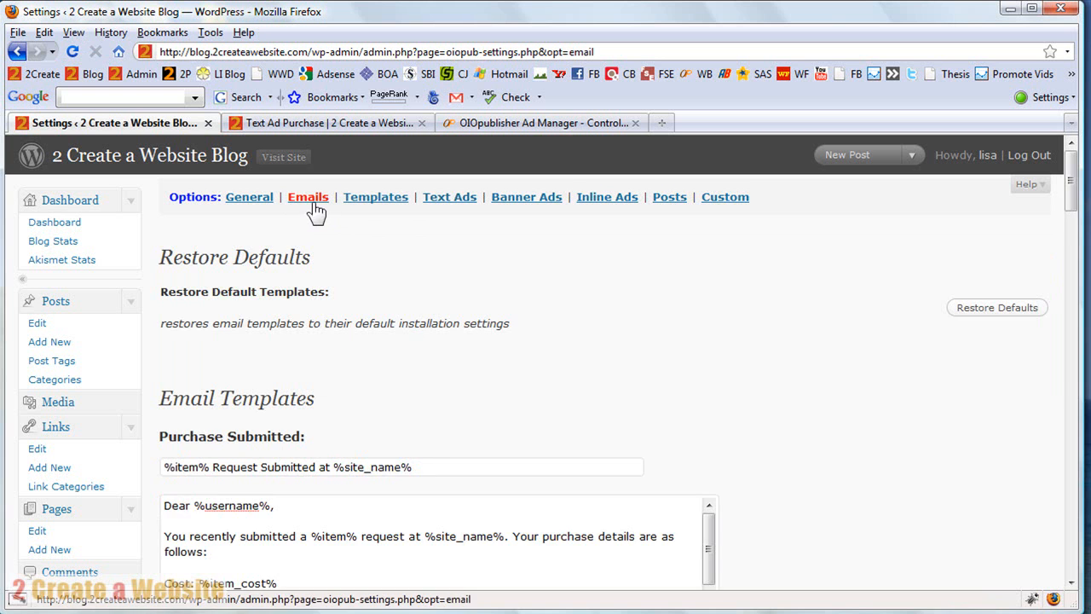
scroll(down, 3)
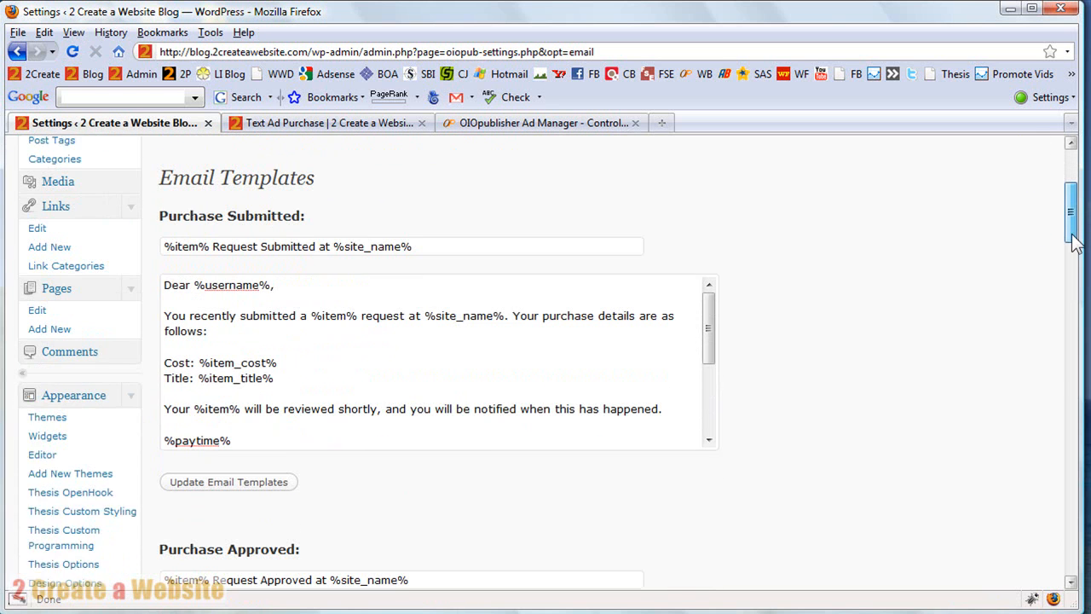
scroll(down, 3)
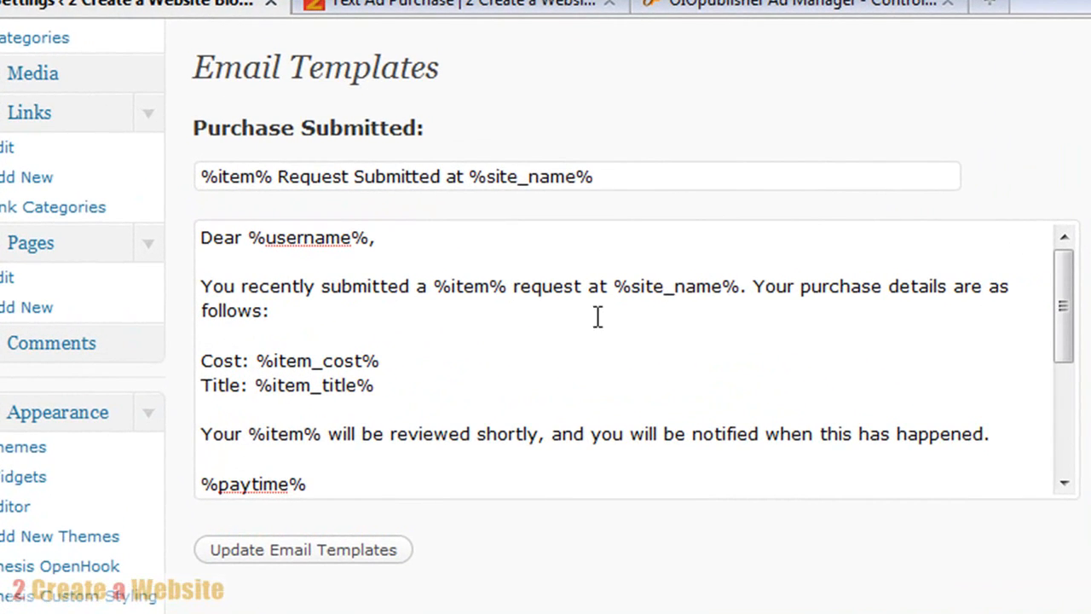
scroll(down, 3)
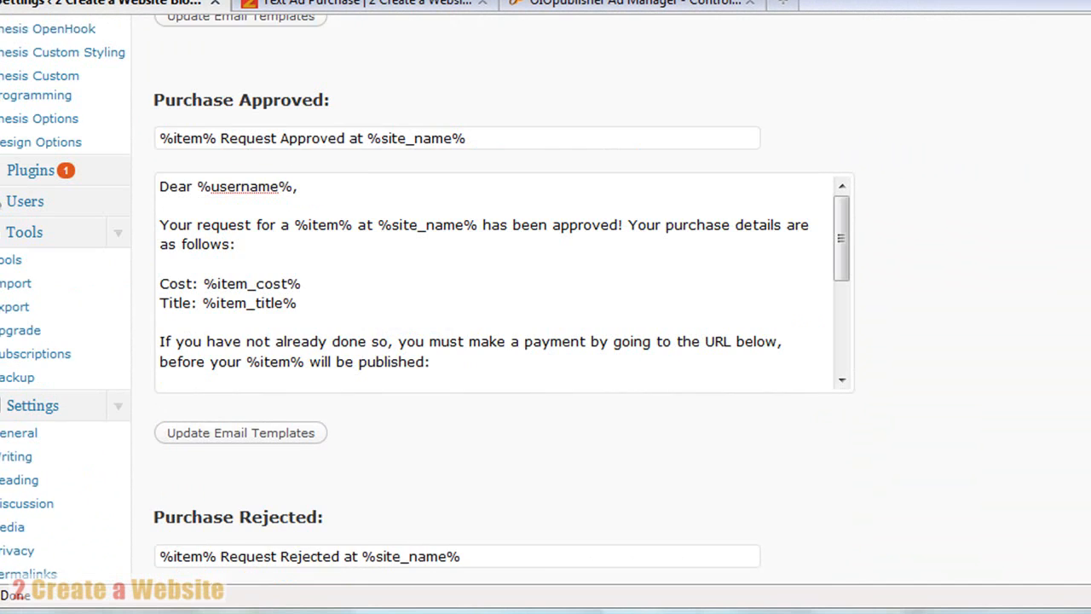
scroll(down, 3)
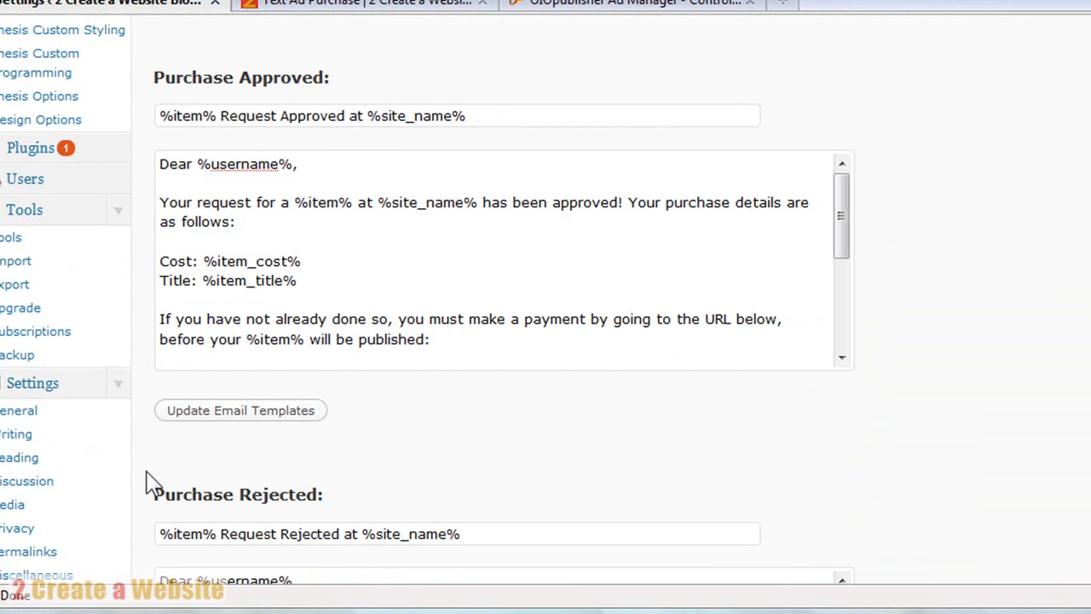
mouse_move(321, 491)
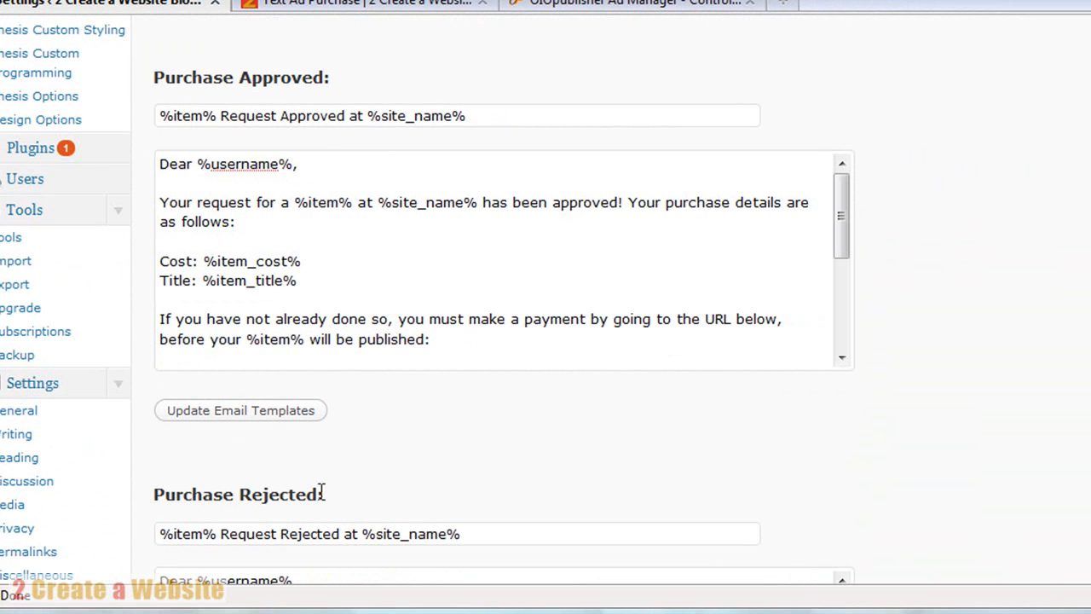
scroll(down, 3)
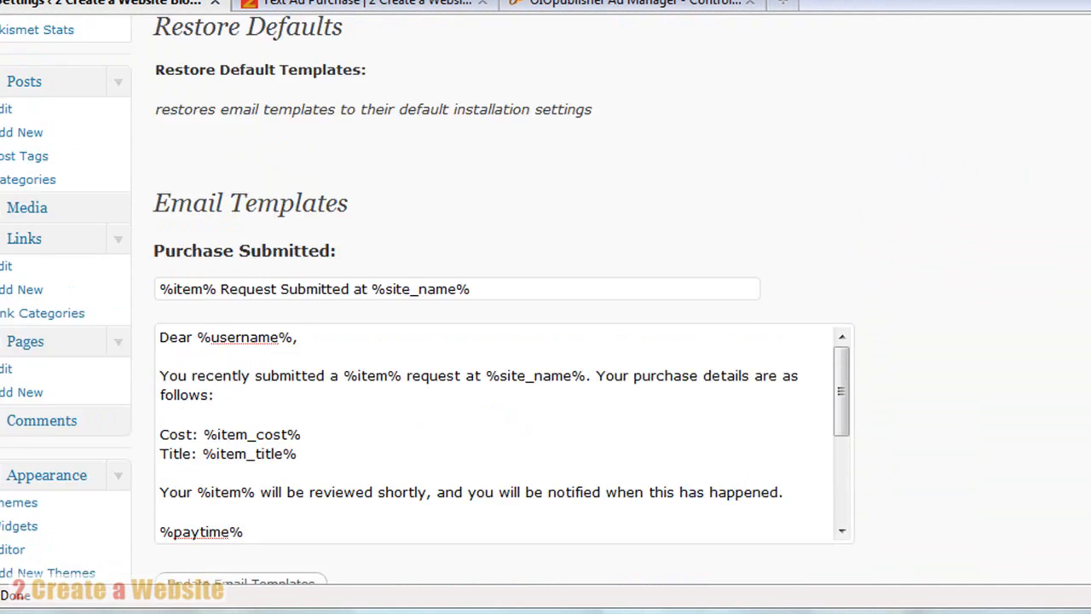
Step: Review the theme's style.css template and purchase form look, then show the OIO Publisher homepage
scroll(up, 3)
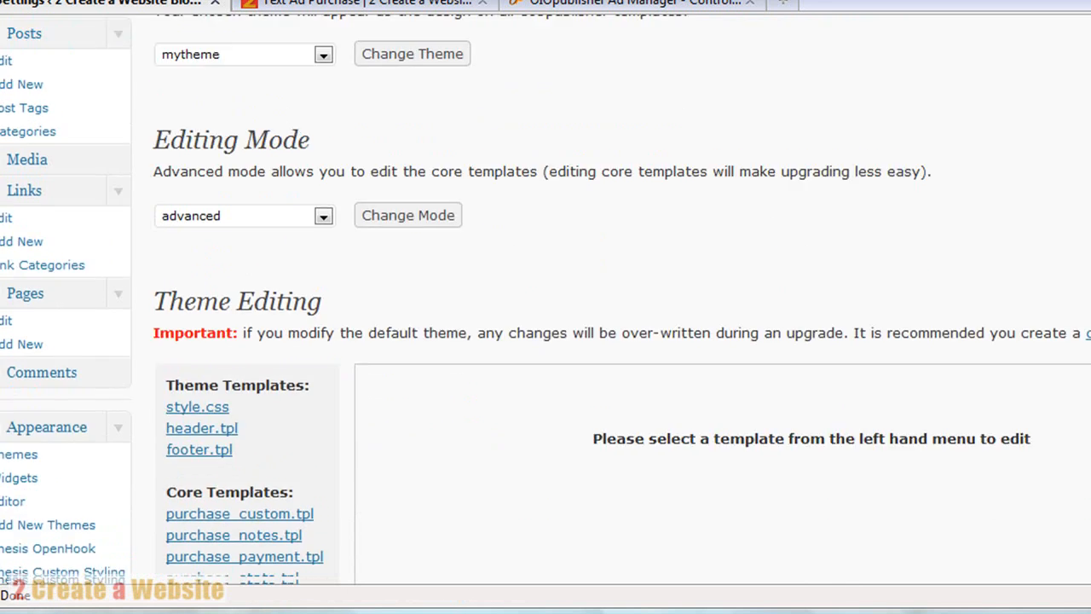
scroll(down, 3)
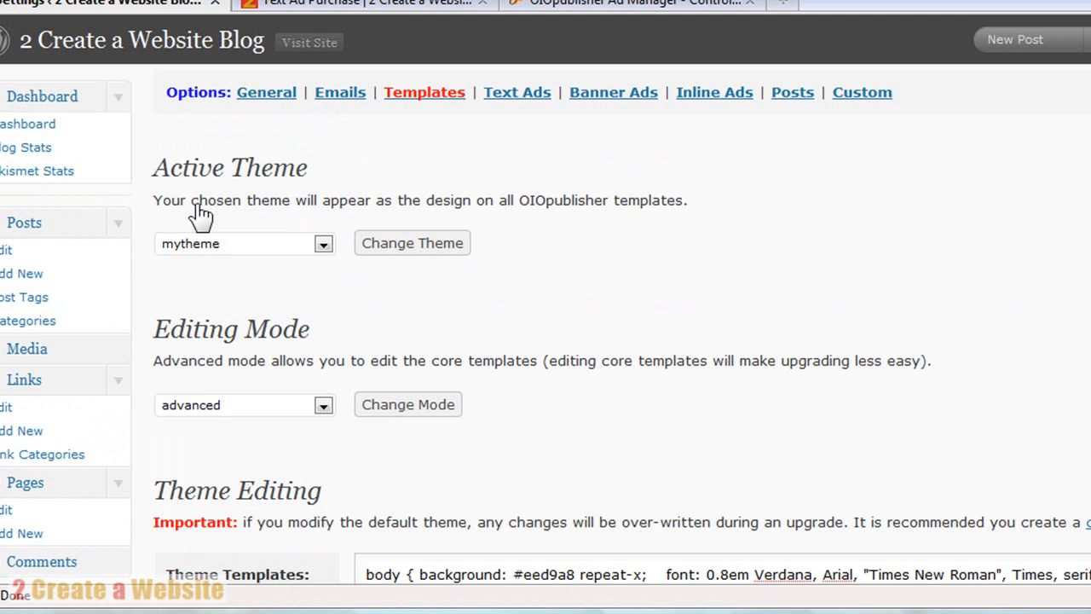
click(362, 3)
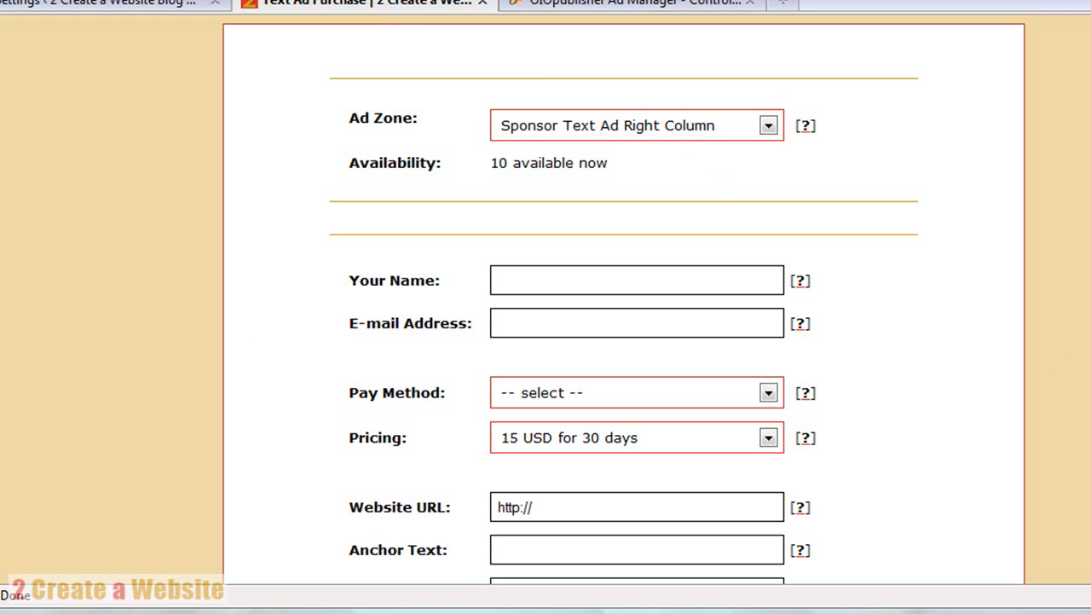
mouse_move(167, 60)
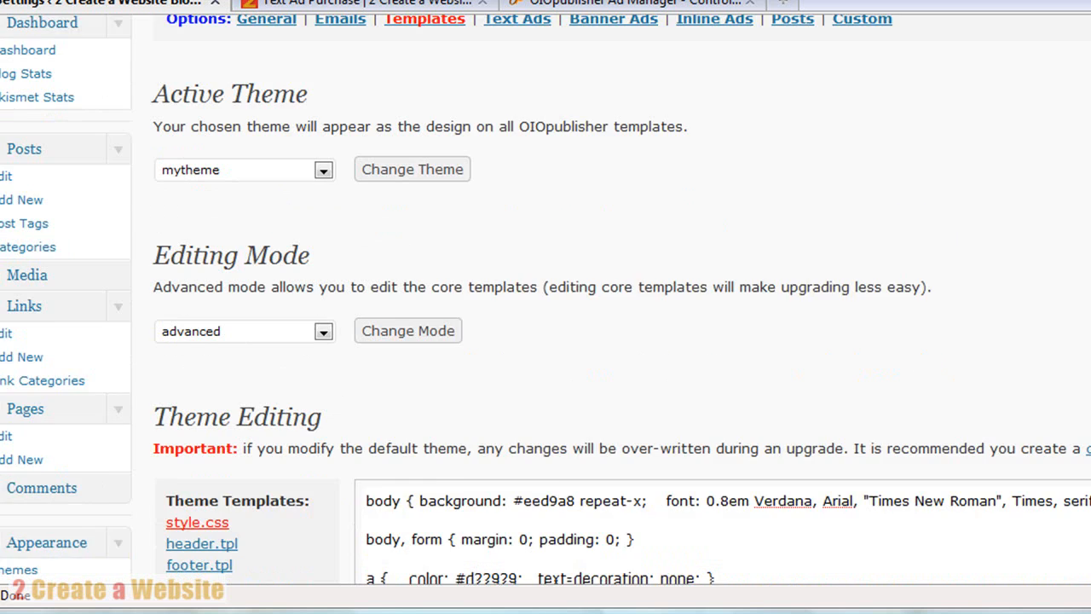
scroll(down, 3)
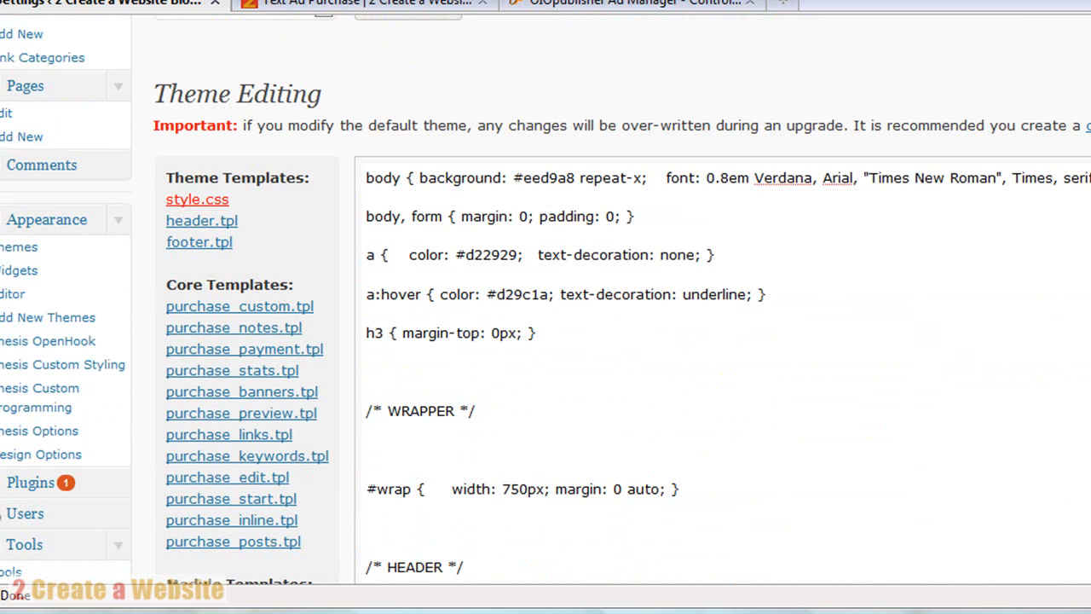
click(631, 3)
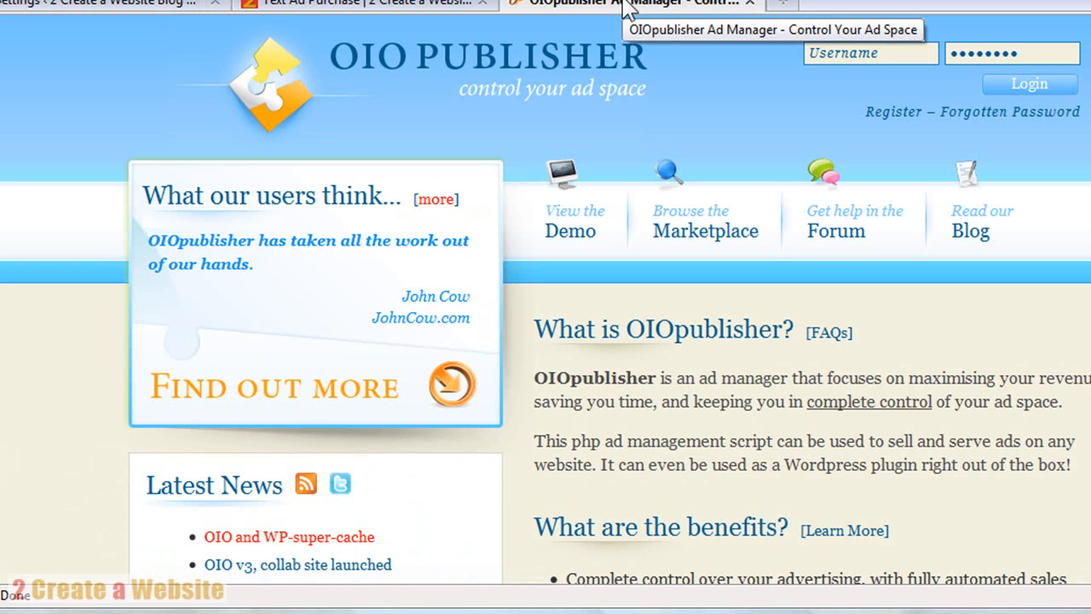